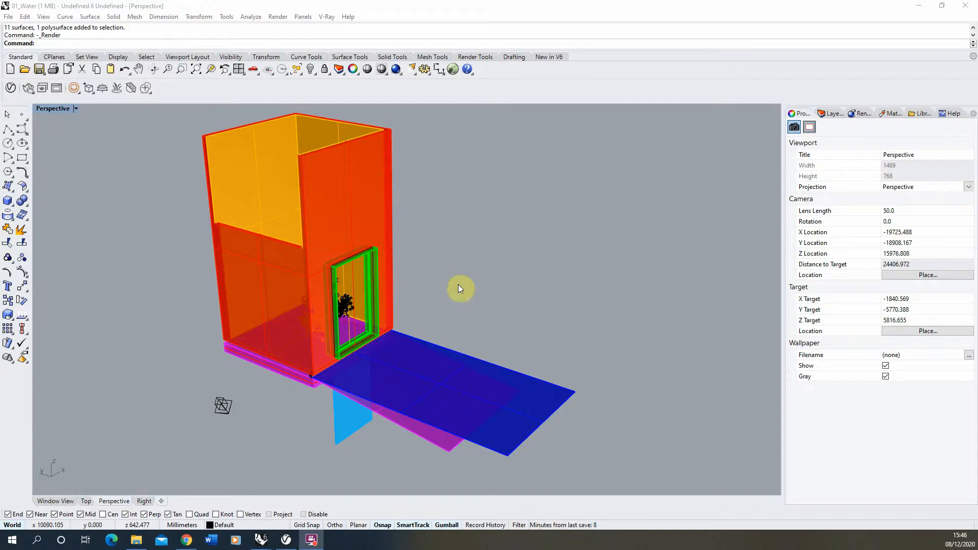
{"action": "mouse_move", "coordinate": [484, 332]}
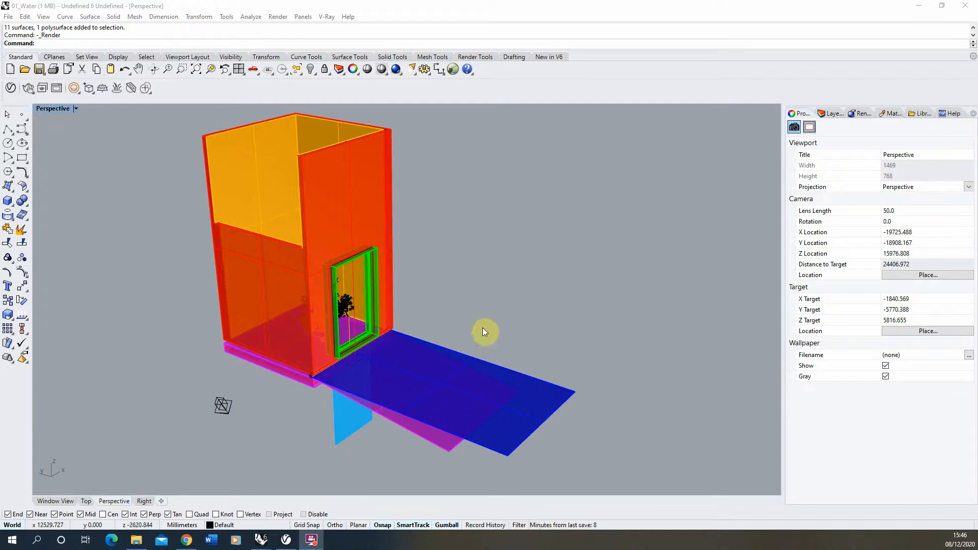
{"action": "mouse_move", "coordinate": [466, 411]}
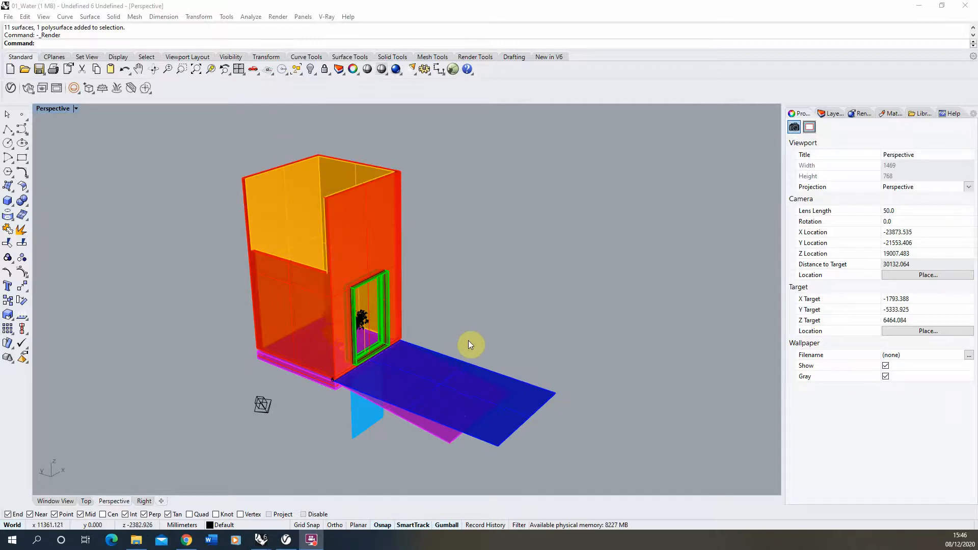
{"action": "mouse_move", "coordinate": [504, 318]}
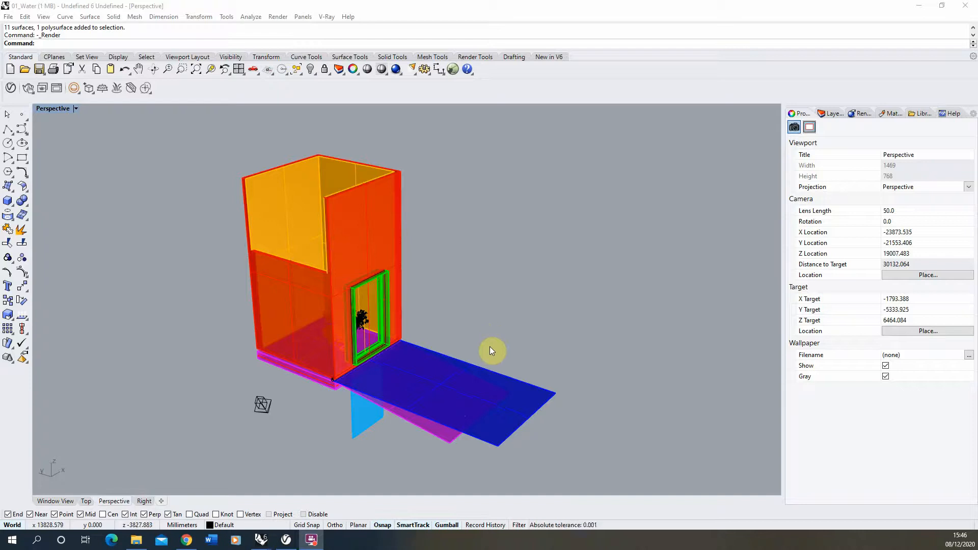
{"action": "mouse_move", "coordinate": [440, 334]}
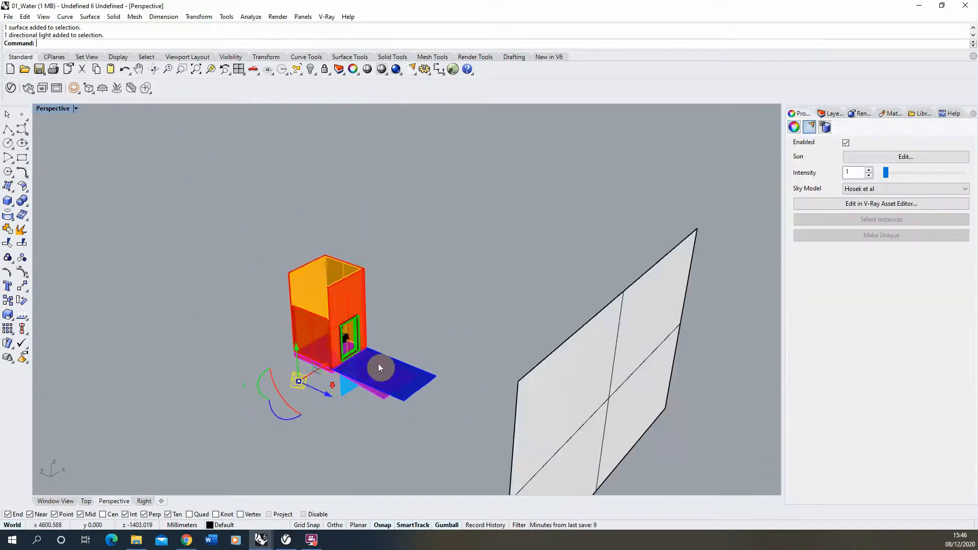
- Select the directional sun light in the viewport to review its Sun properties
{"action": "left_click_drag", "start_coordinate": [374, 367], "coordinate": [254, 234]}
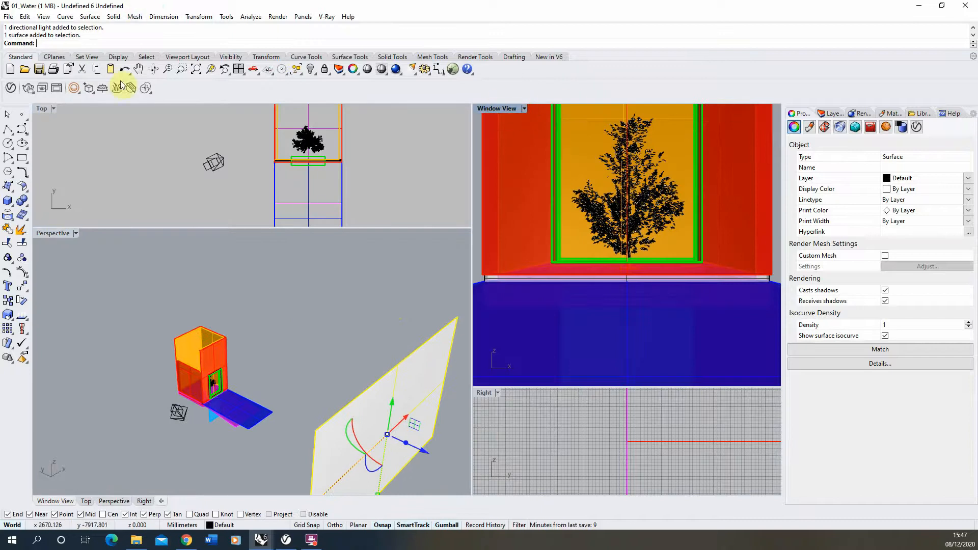
- Start the V-Ray interactive render of the courtyard from above
{"action": "left_click", "coordinate": [121, 88]}
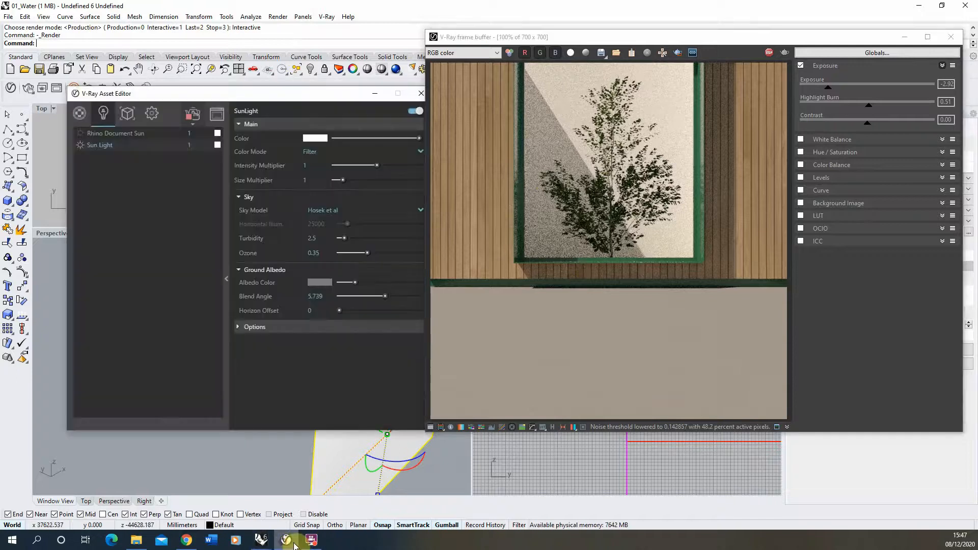
- Create a generic material named 01_WATER with black diffuse and full reflection on the pool
{"action": "left_click", "coordinate": [52, 97]}
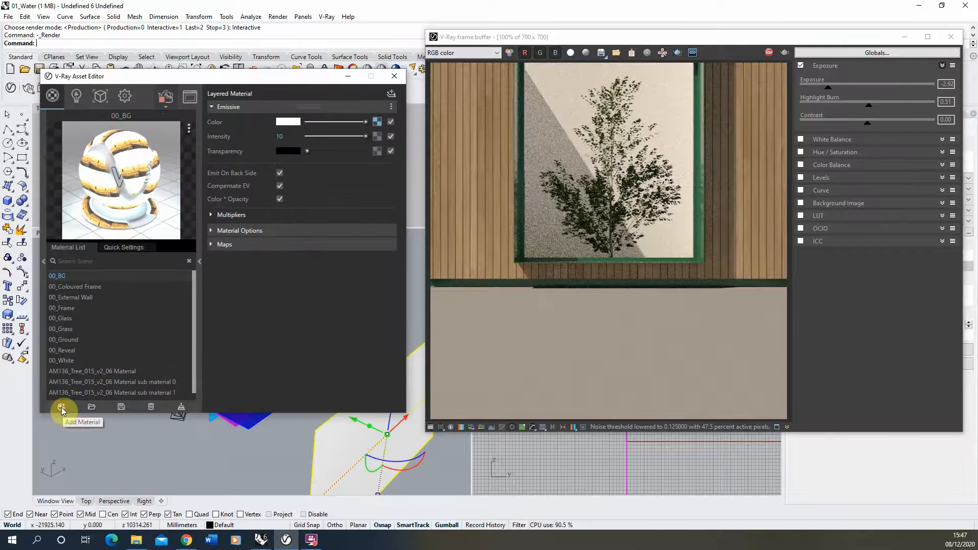
{"action": "left_click", "coordinate": [62, 407]}
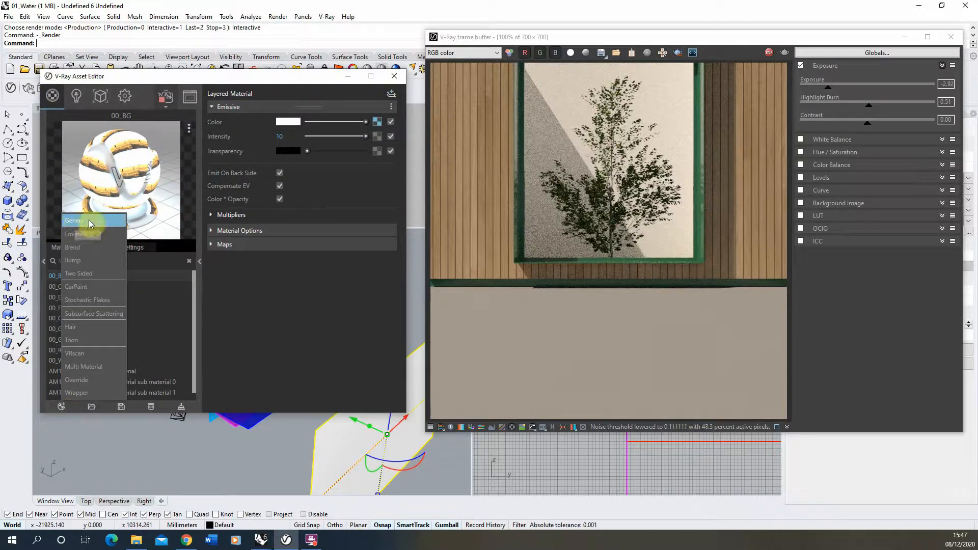
{"action": "left_click", "coordinate": [73, 220]}
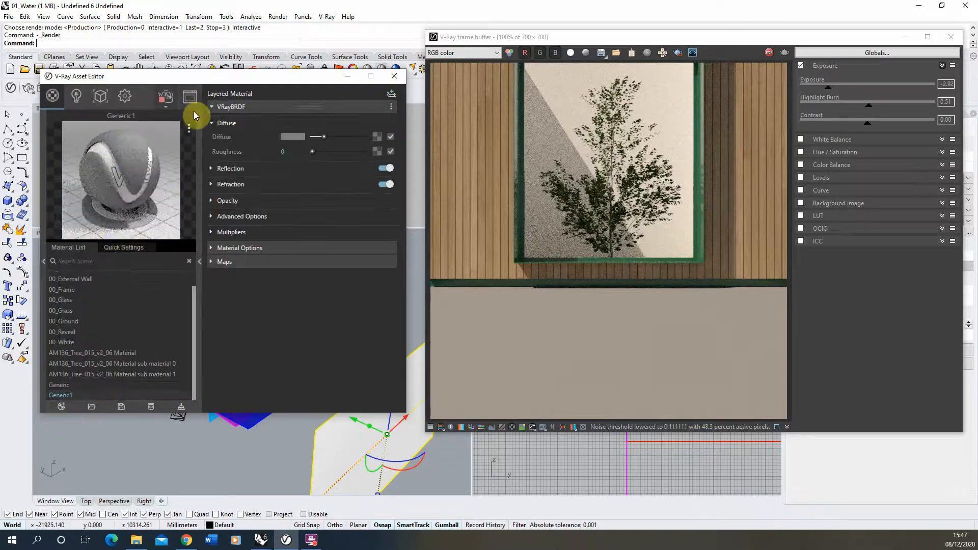
{"action": "left_click", "coordinate": [60, 395]}
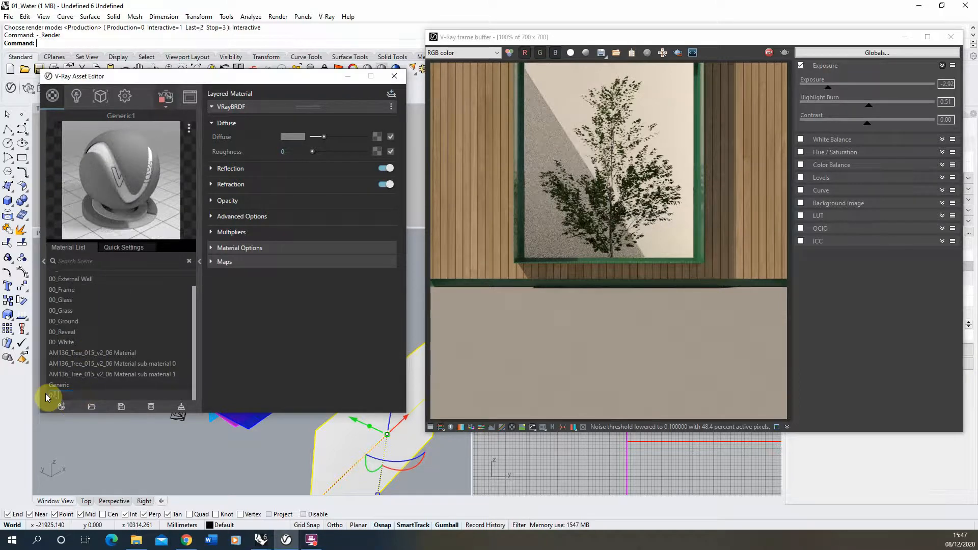
{"action": "left_click", "coordinate": [61, 407]}
{"action": "type", "text": "01_WATER"}
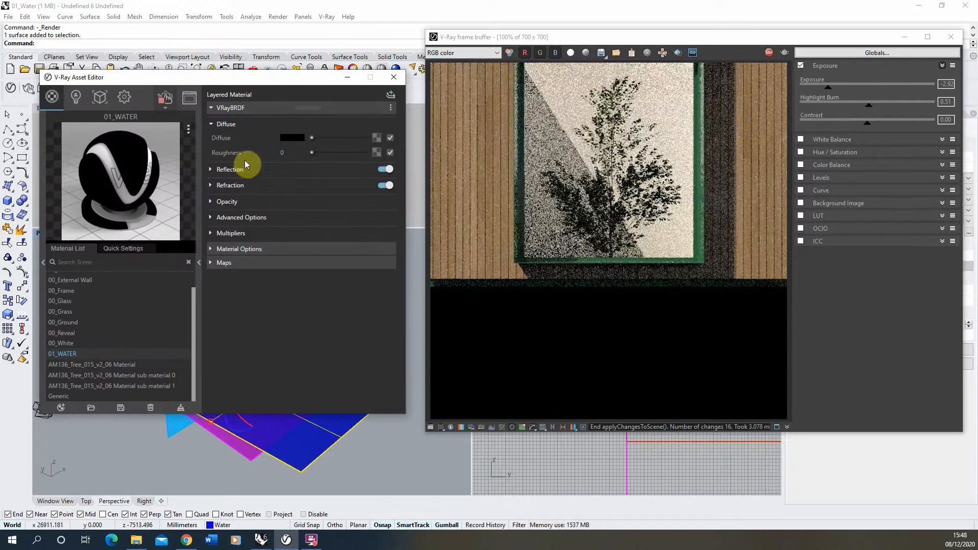
{"action": "left_click", "coordinate": [229, 169]}
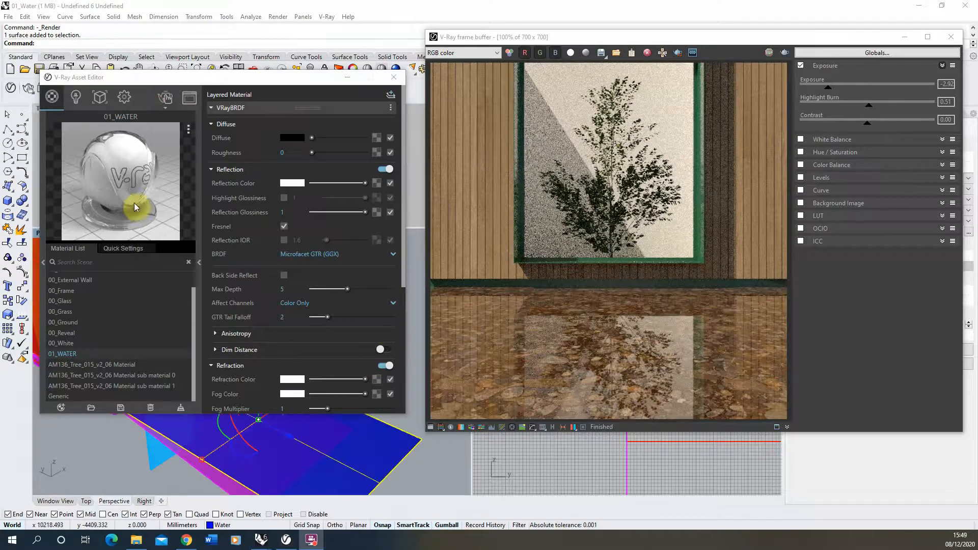
{"action": "mouse_move", "coordinate": [405, 135]}
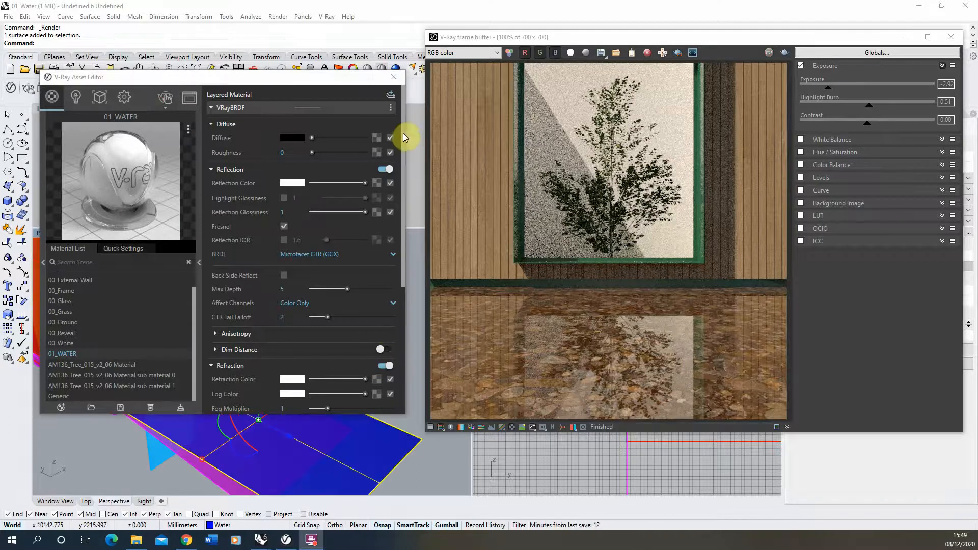
- Assign a Noise A 3D texture as the bump map of 01_WATER
{"action": "scroll", "scroll_direction": "down", "scroll_amount": 3}
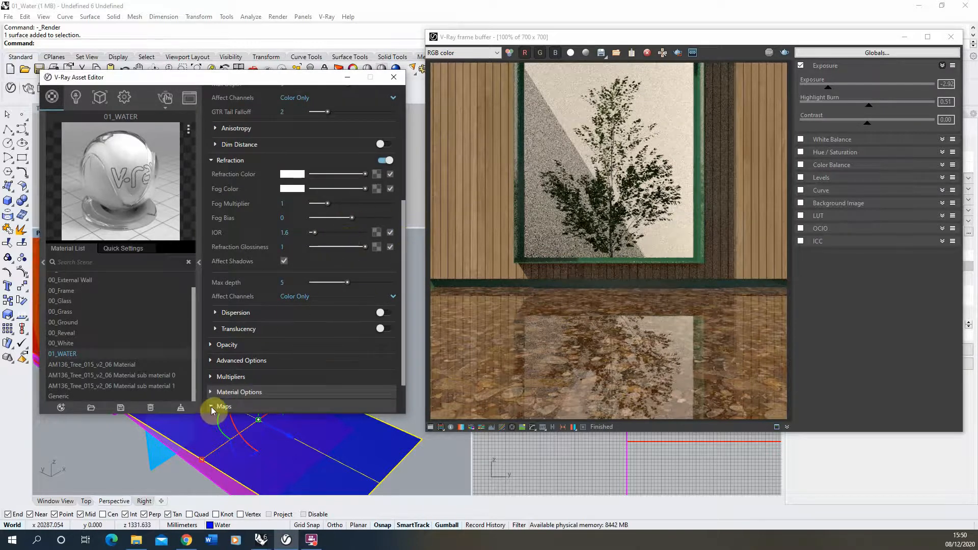
{"action": "left_click", "coordinate": [223, 406]}
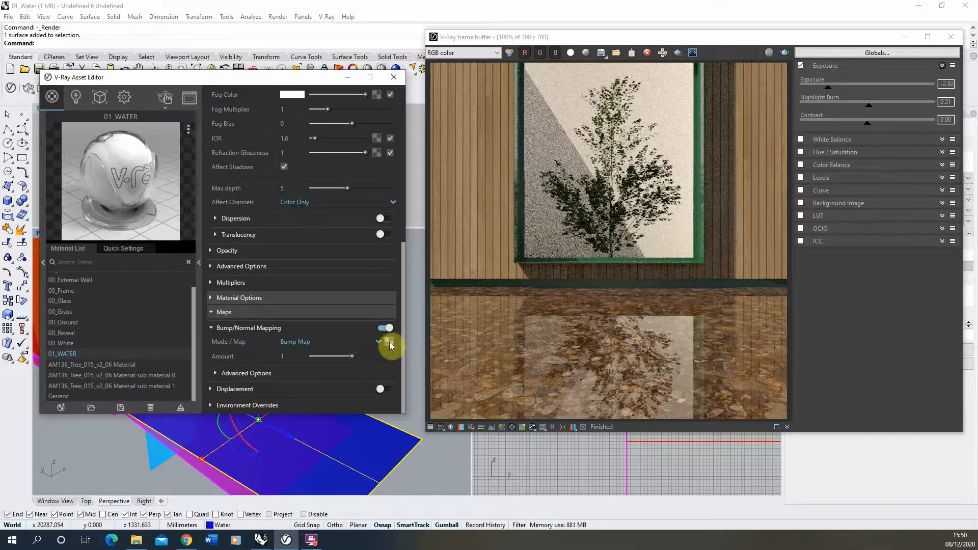
{"action": "left_click", "coordinate": [379, 341]}
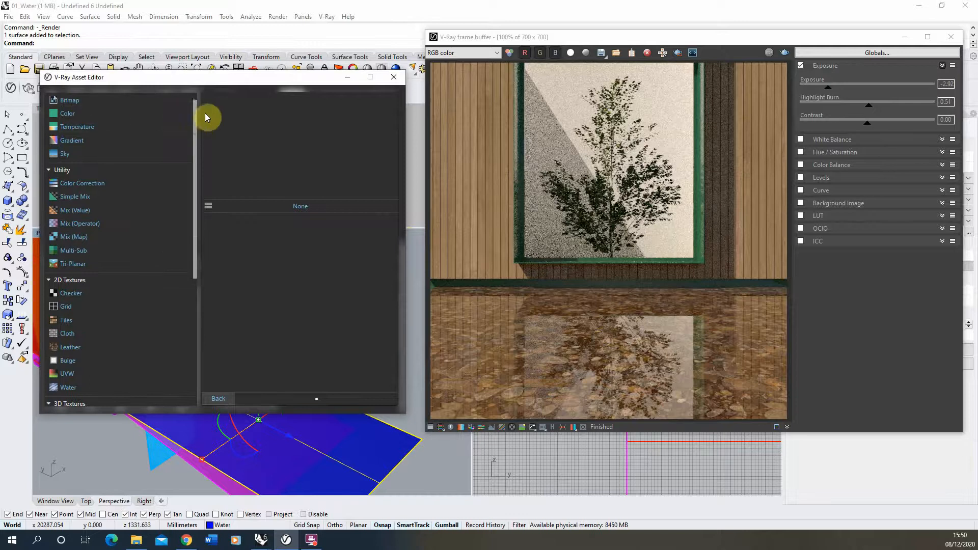
{"action": "scroll", "scroll_direction": "down", "scroll_amount": 3}
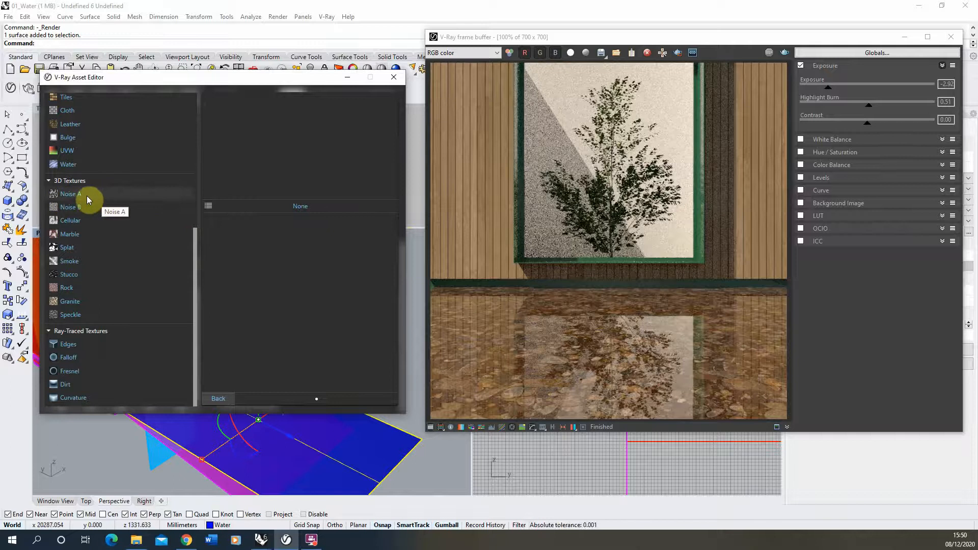
{"action": "left_click", "coordinate": [71, 193]}
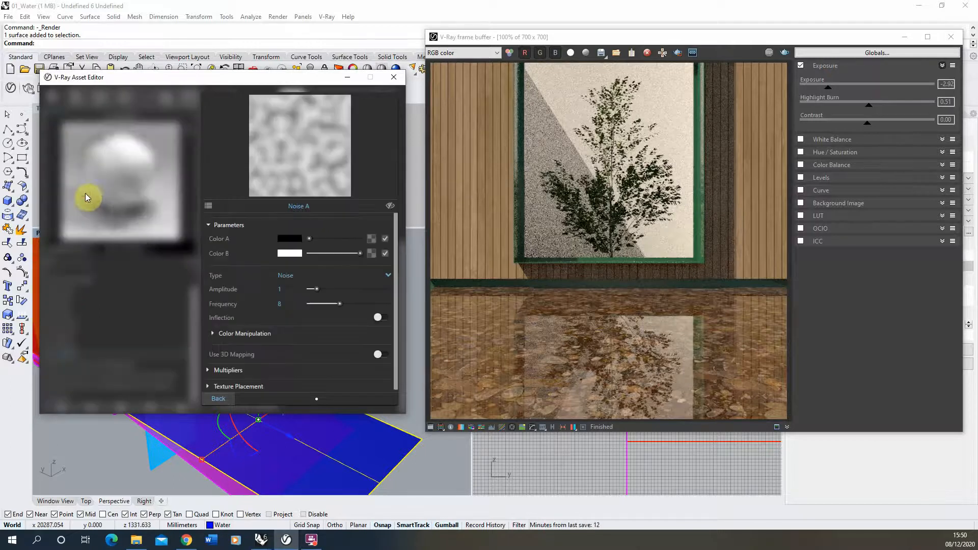
{"action": "mouse_move", "coordinate": [326, 85]}
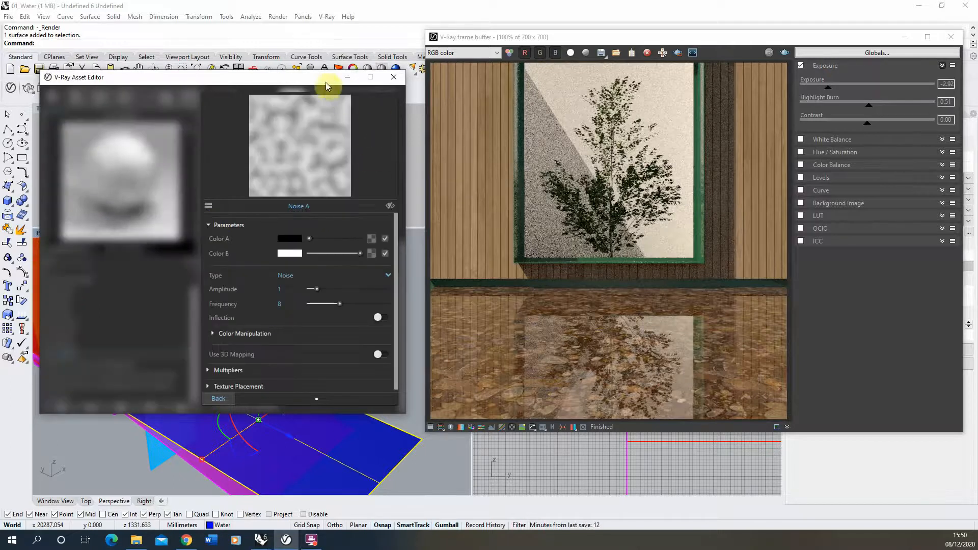
{"action": "mouse_move", "coordinate": [323, 154]}
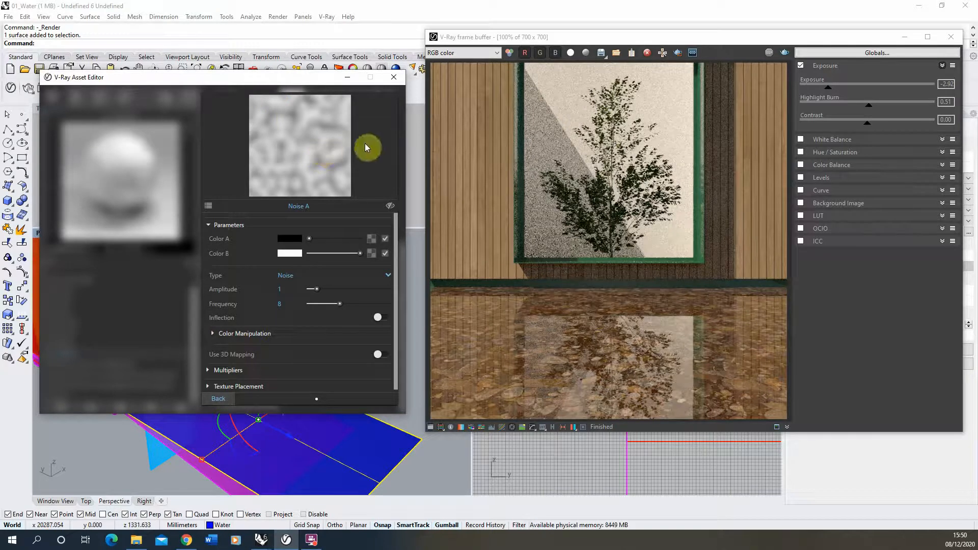
{"action": "mouse_move", "coordinate": [199, 224]}
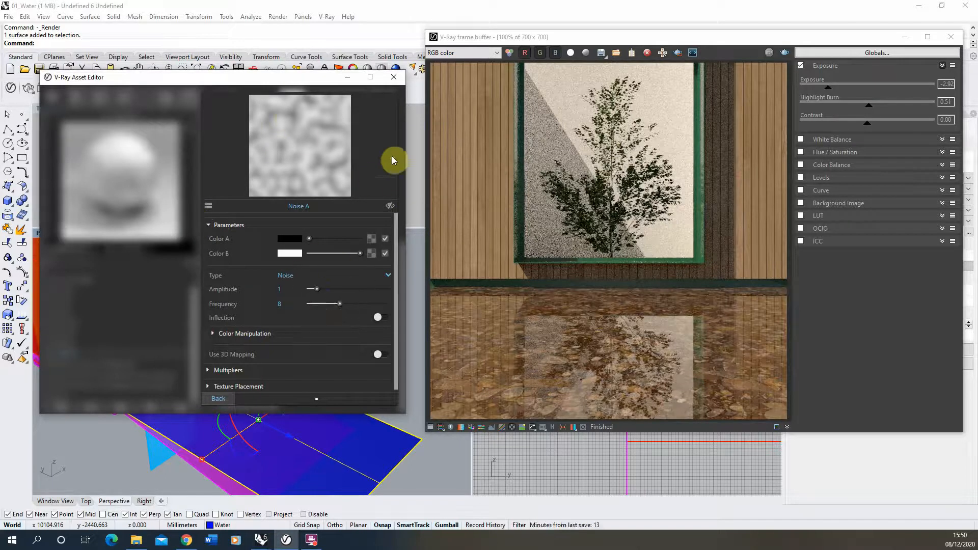
{"action": "left_click", "coordinate": [218, 398]}
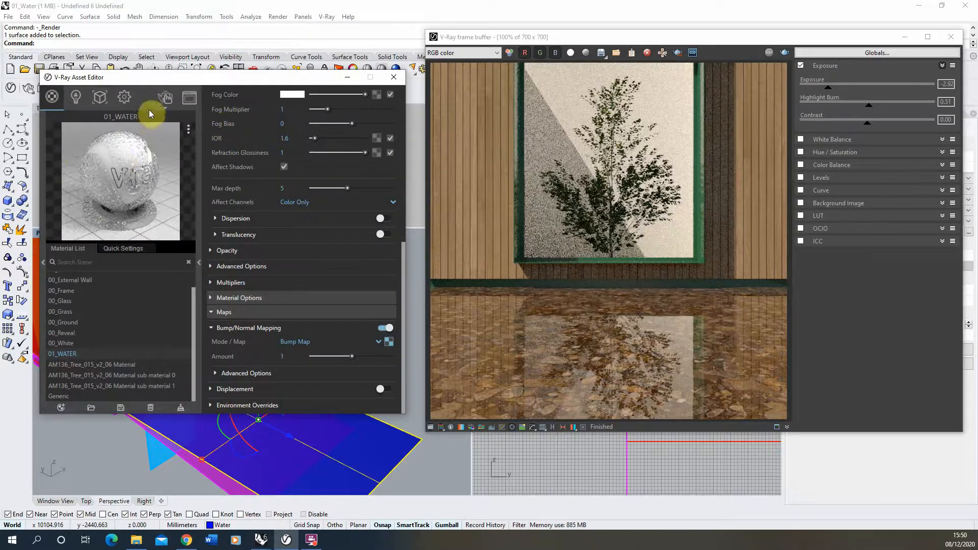
{"action": "mouse_move", "coordinate": [746, 65]}
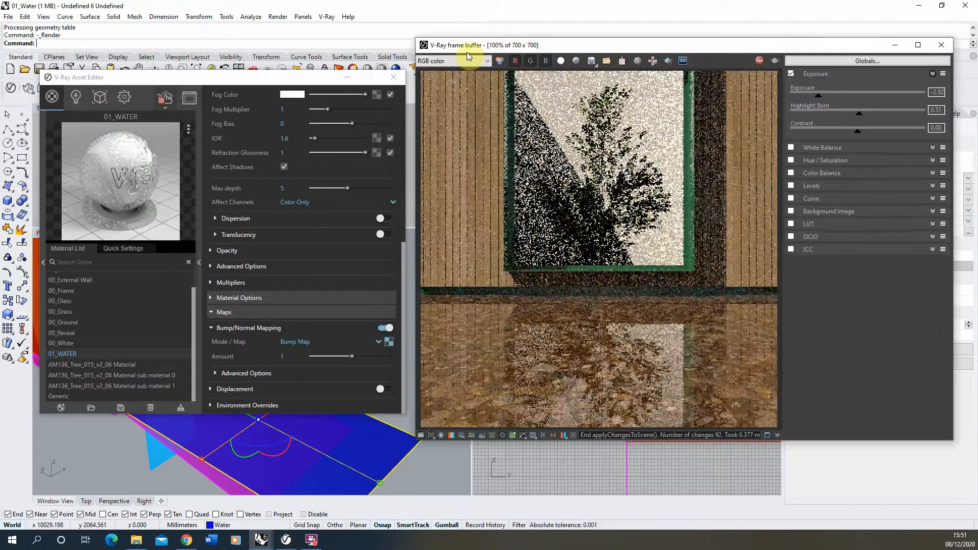
{"action": "mouse_move", "coordinate": [518, 339]}
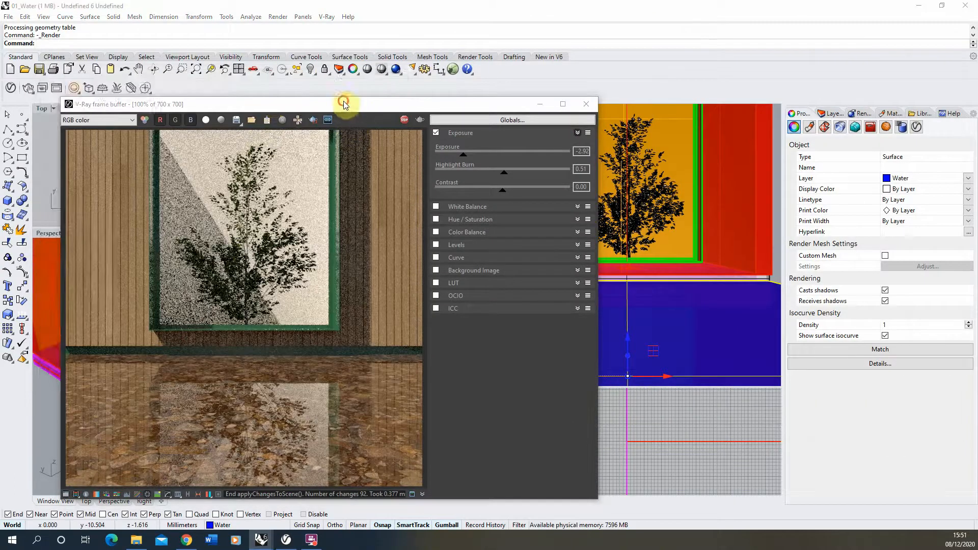
- Move the frame buffer aside to view the model while the bumped water re-renders
{"action": "left_click_drag", "start_coordinate": [343, 104], "coordinate": [668, 63]}
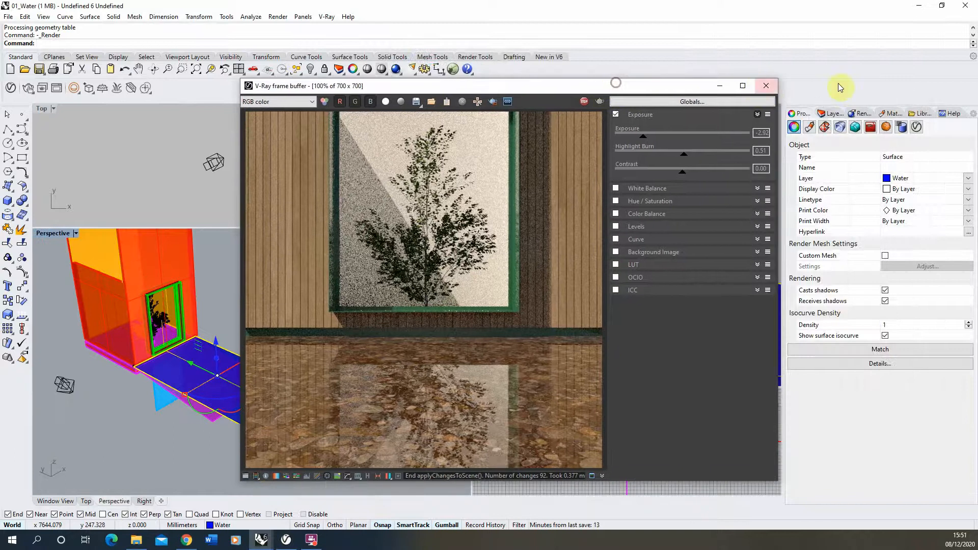
- Apply box mapping to the water surface with XYZ size 1000, 1000, 1000
{"action": "left_click", "coordinate": [765, 86]}
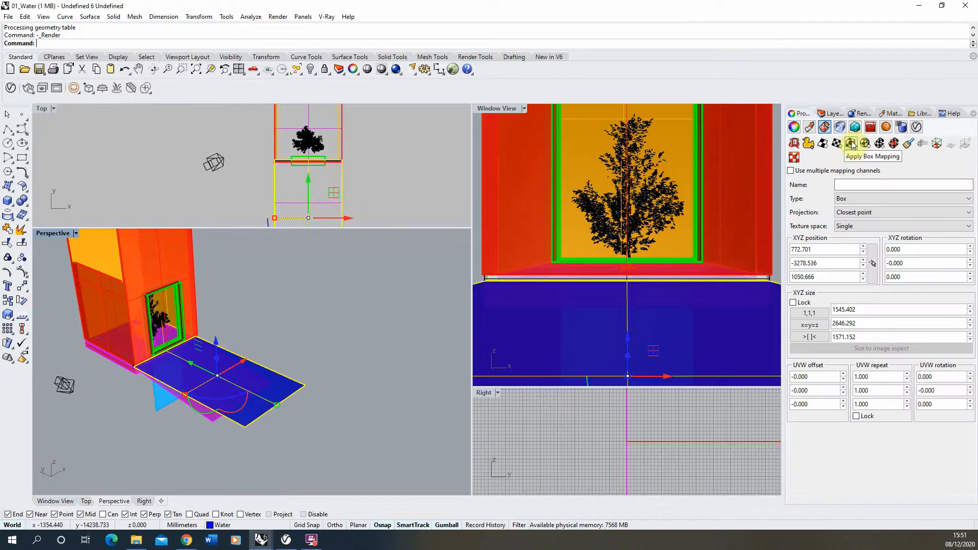
{"action": "left_click", "coordinate": [851, 144]}
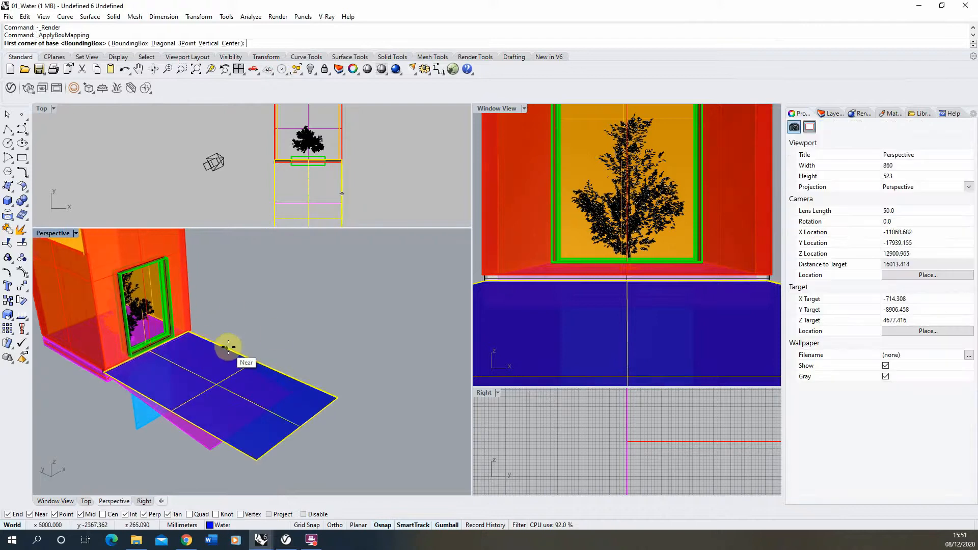
{"action": "left_click", "coordinate": [227, 346]}
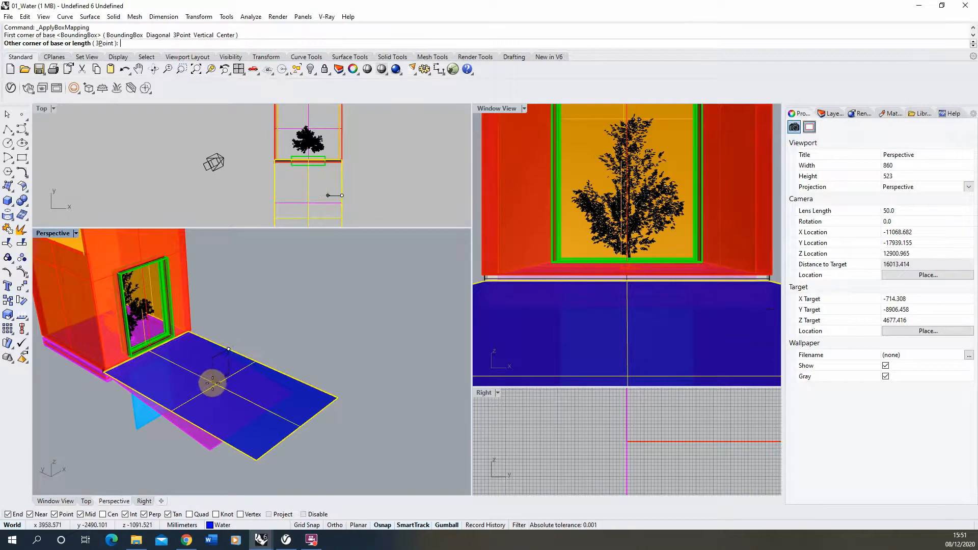
{"action": "left_click", "coordinate": [245, 393]}
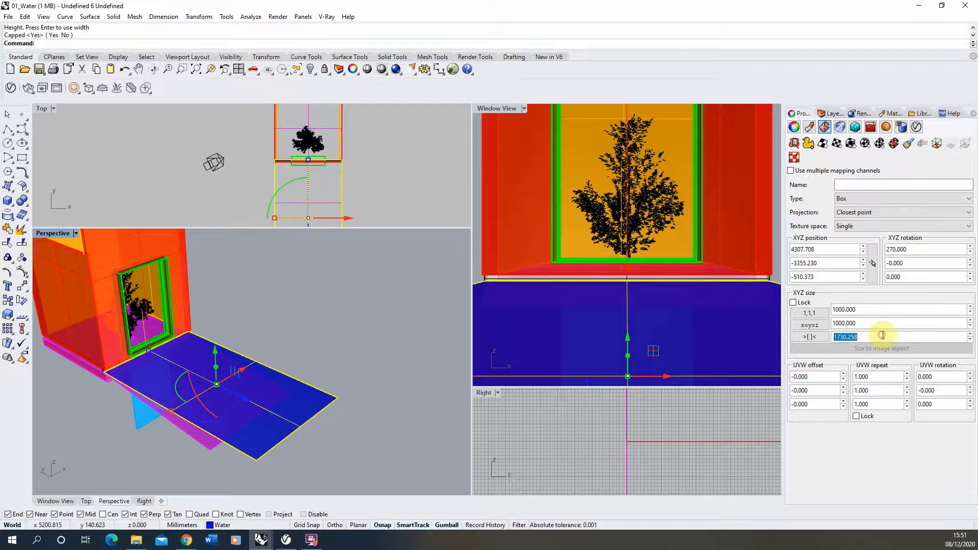
{"action": "type", "text": "1000.000"}
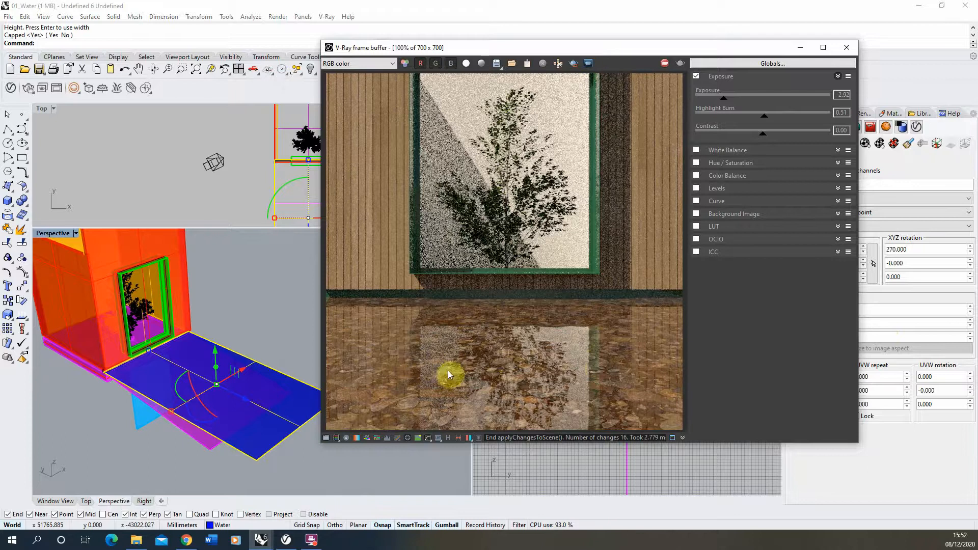
{"action": "mouse_move", "coordinate": [490, 380]}
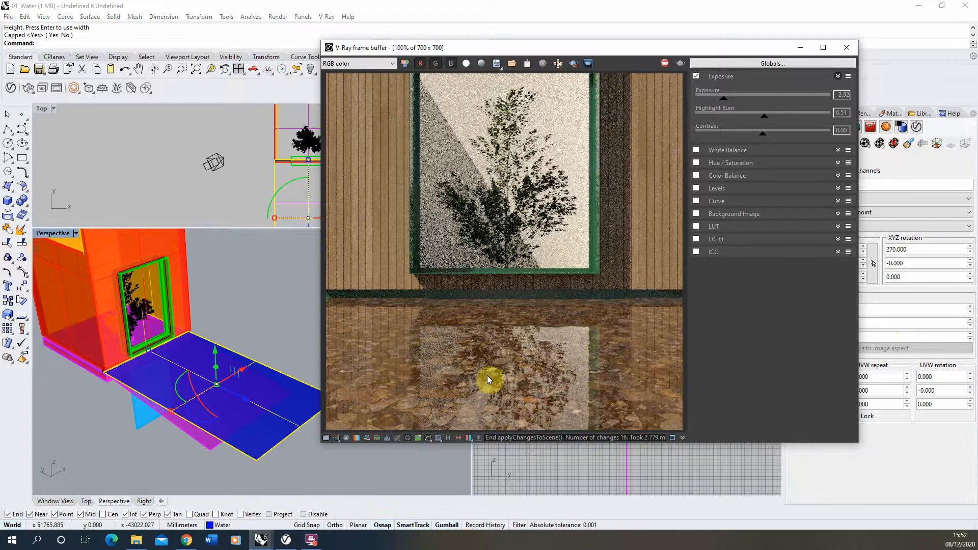
{"action": "mouse_move", "coordinate": [467, 290]}
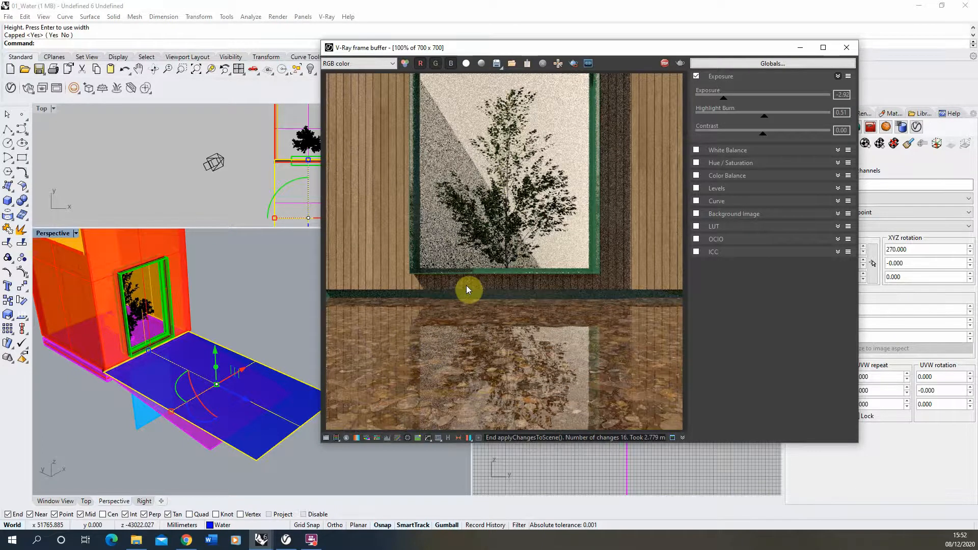
{"action": "mouse_move", "coordinate": [573, 410]}
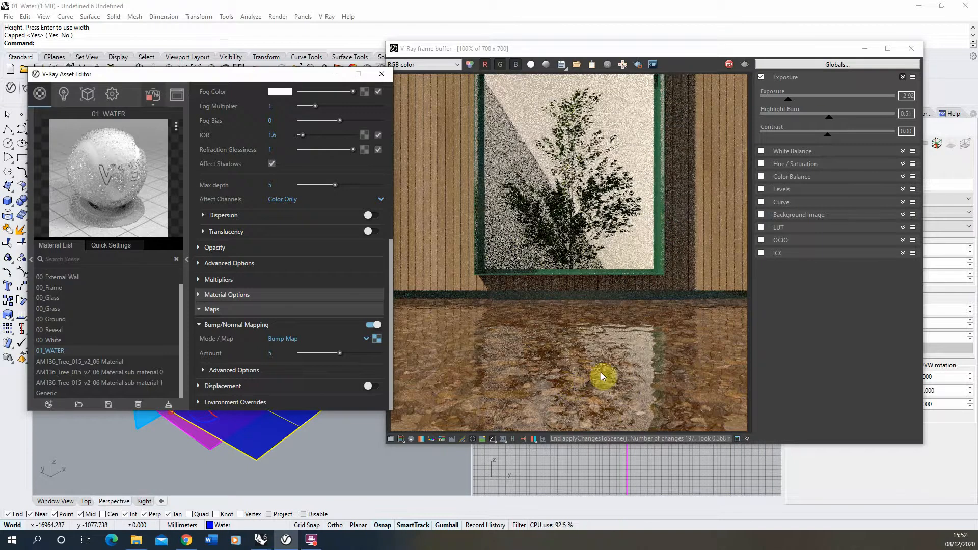
{"action": "mouse_move", "coordinate": [547, 287]}
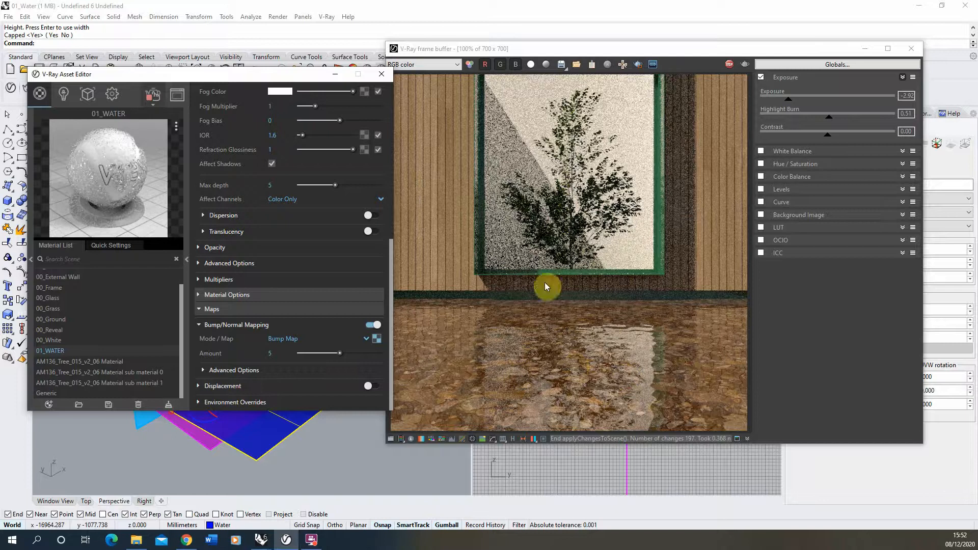
{"action": "mouse_move", "coordinate": [572, 329]}
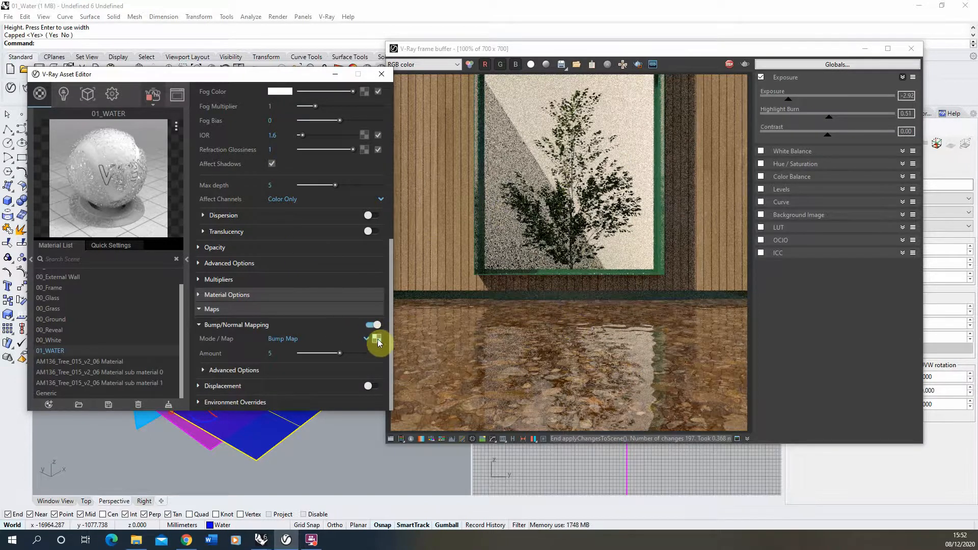
- Set the bump texture type to Noise and soften it via colour manipulation
{"action": "left_click", "coordinate": [377, 338]}
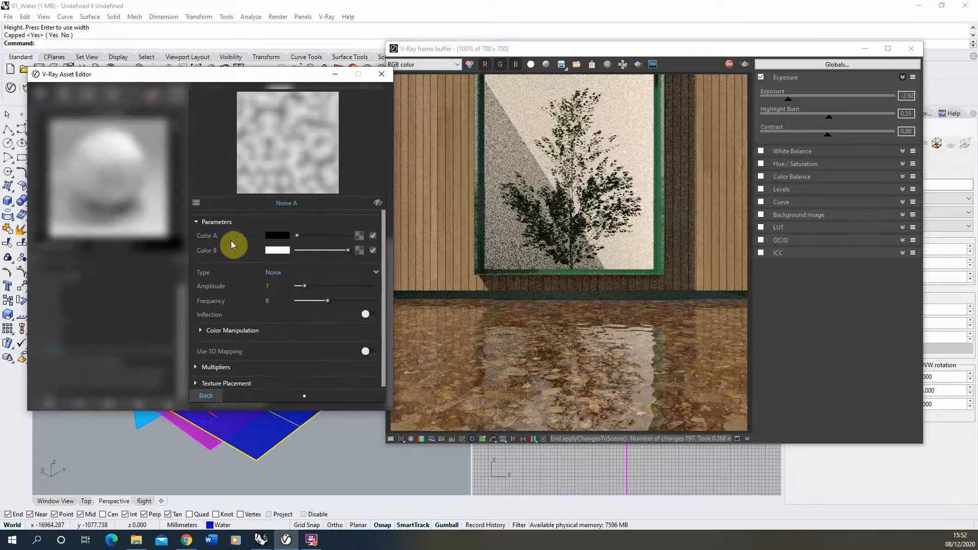
{"action": "left_click", "coordinate": [376, 272]}
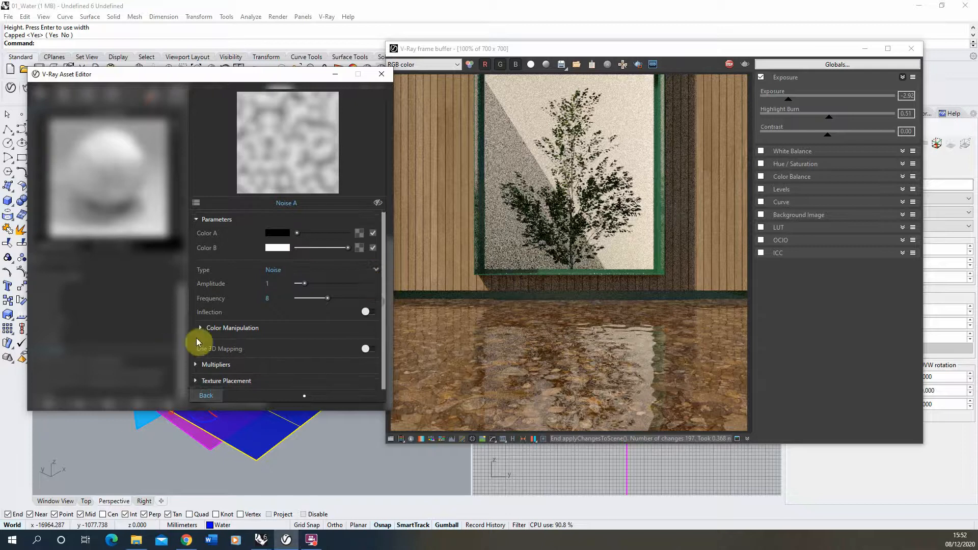
{"action": "left_click", "coordinate": [196, 327]}
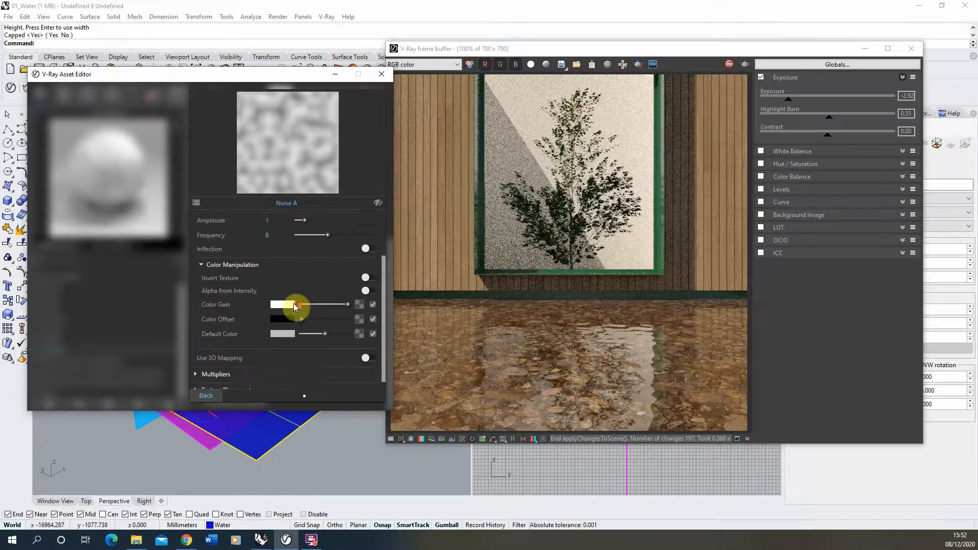
{"action": "scroll", "scroll_direction": "down", "scroll_amount": 3}
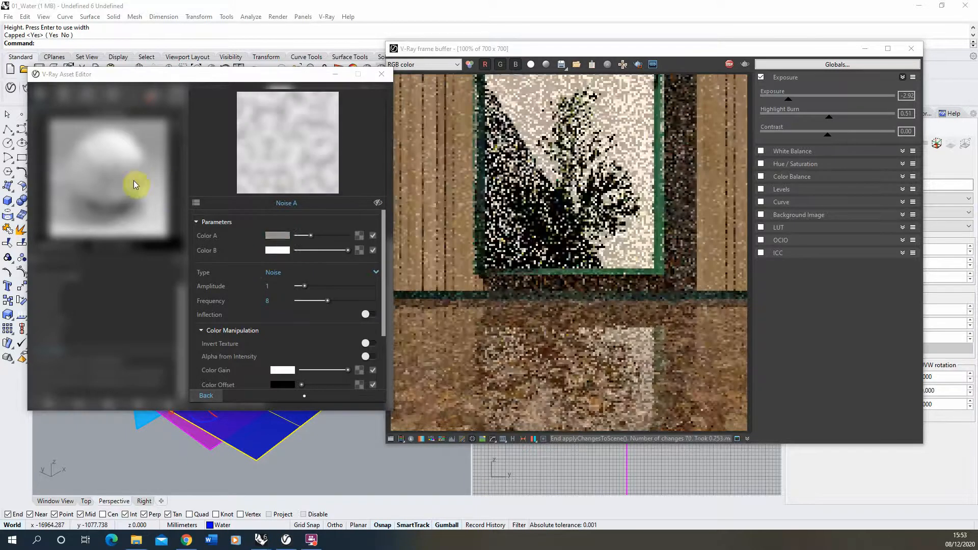
{"action": "left_click", "coordinate": [277, 236]}
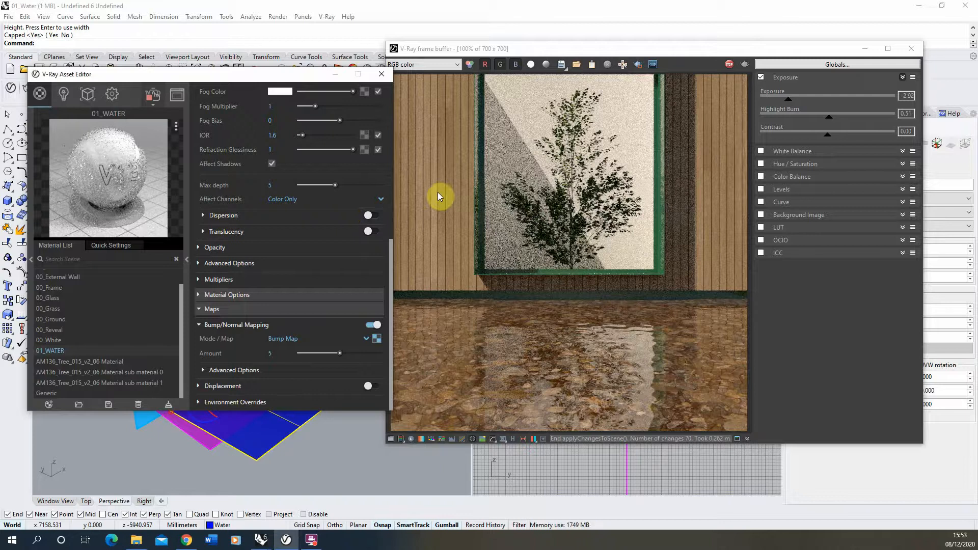
{"action": "mouse_move", "coordinate": [457, 322]}
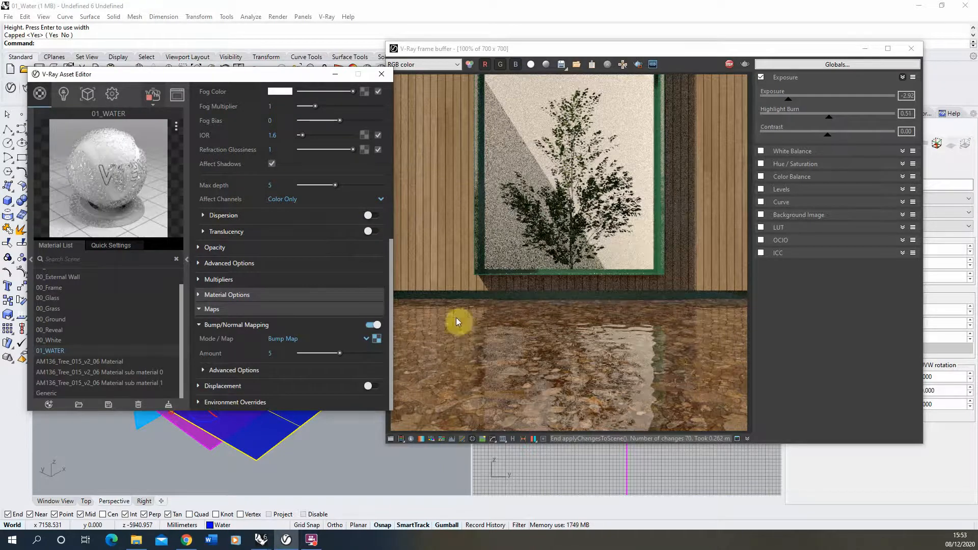
{"action": "mouse_move", "coordinate": [445, 256]}
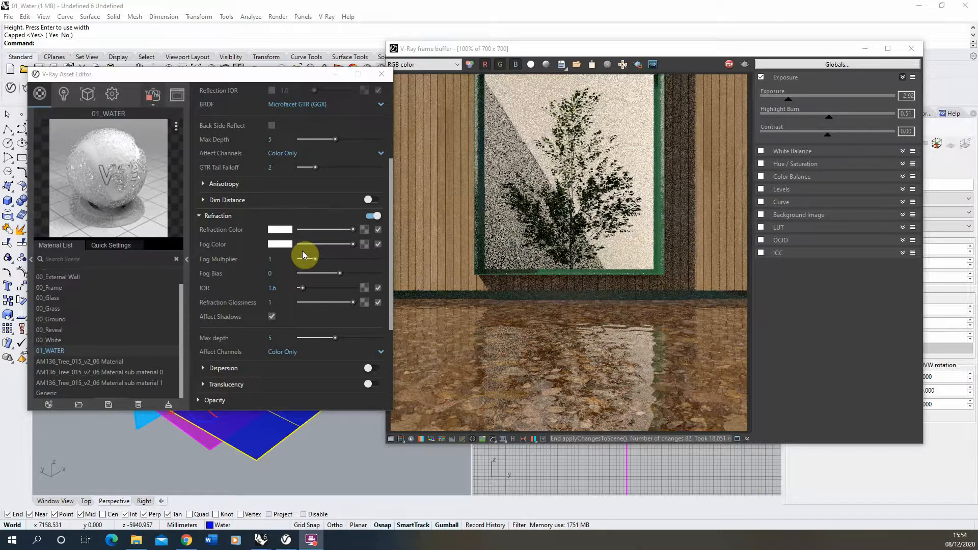
- Tint the water's fog colour teal green with fog multiplier 0.01
{"action": "left_click", "coordinate": [279, 243]}
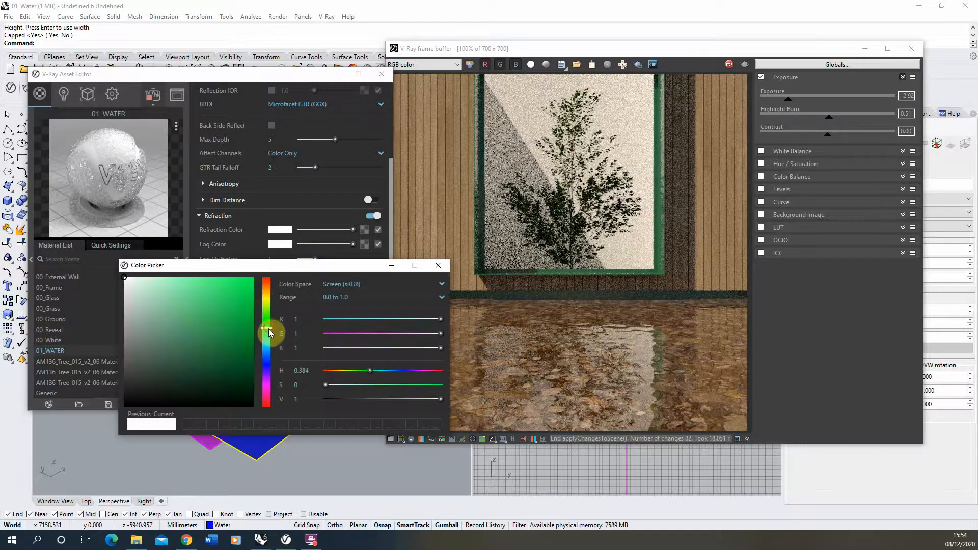
{"action": "left_click_drag", "start_coordinate": [270, 332], "coordinate": [270, 338]}
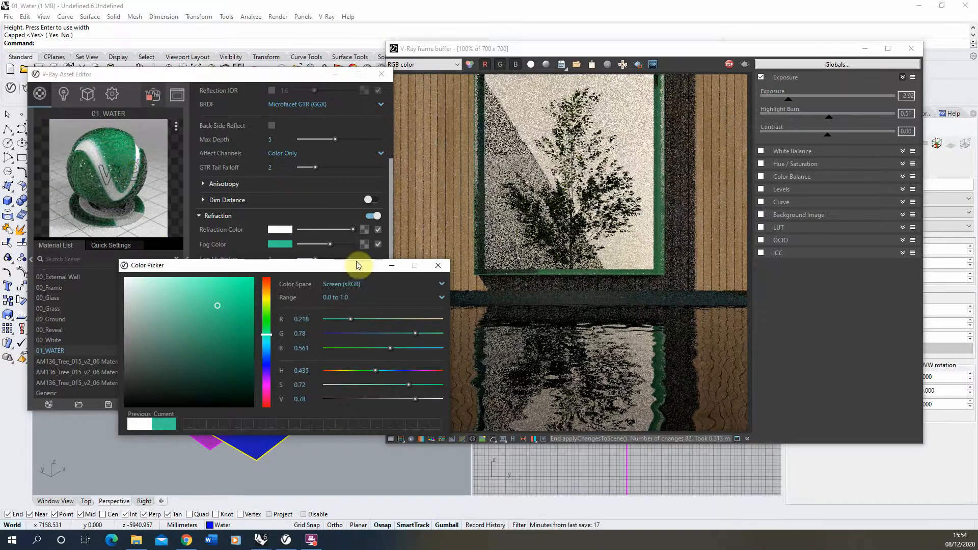
{"action": "left_click", "coordinate": [437, 265]}
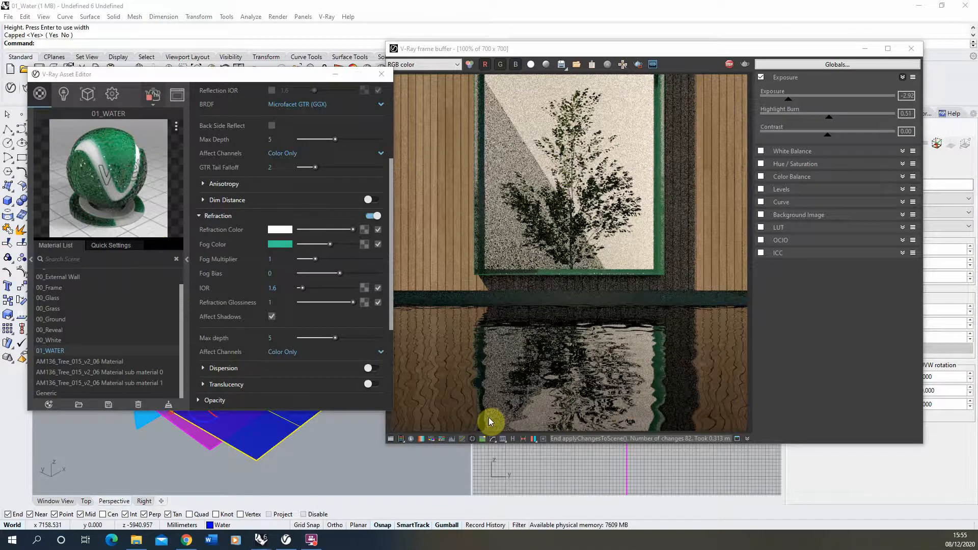
{"action": "mouse_move", "coordinate": [640, 403]}
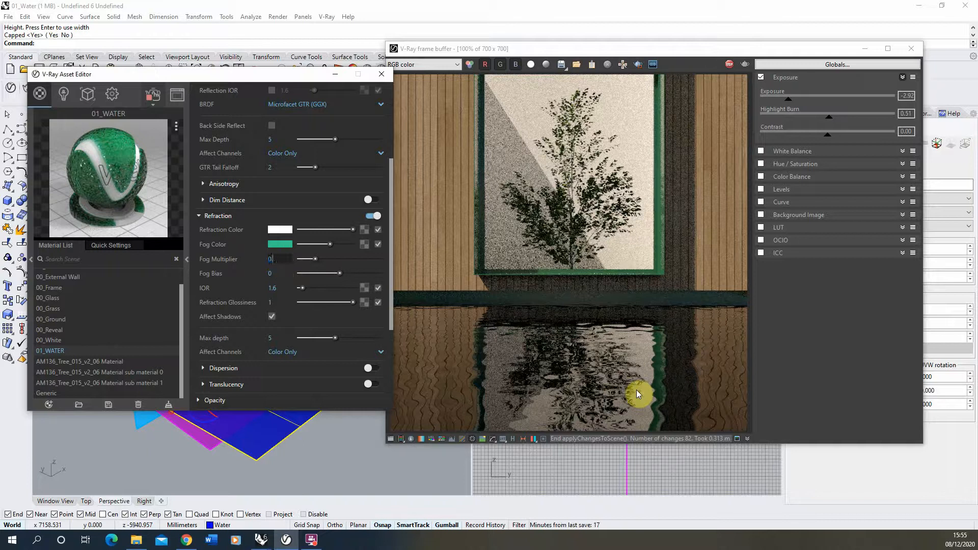
{"action": "type", "text": "0.01"}
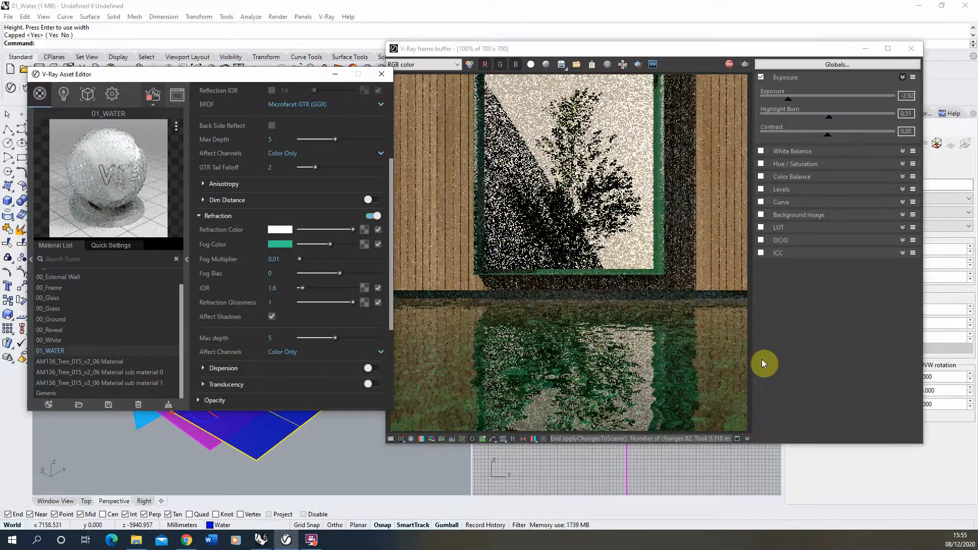
{"action": "mouse_move", "coordinate": [651, 387]}
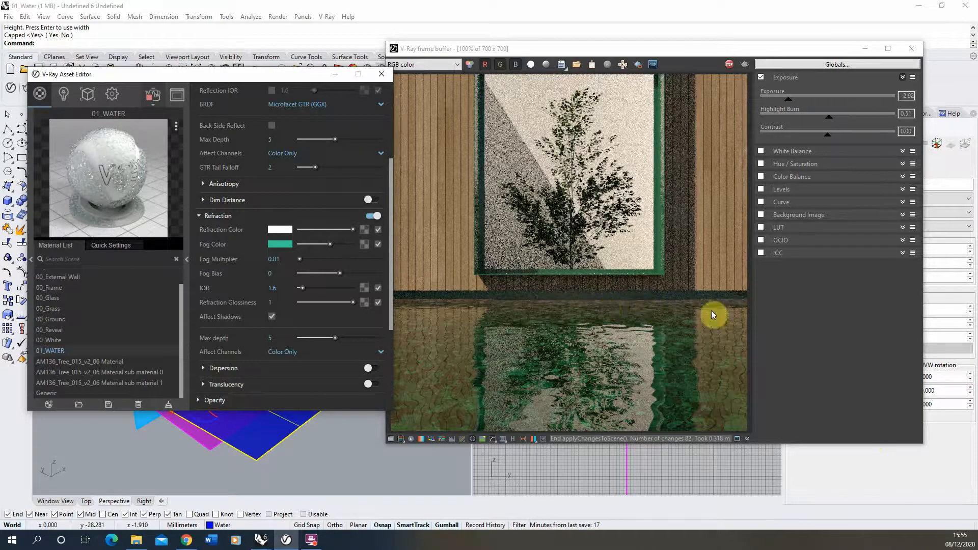
{"action": "mouse_move", "coordinate": [713, 369]}
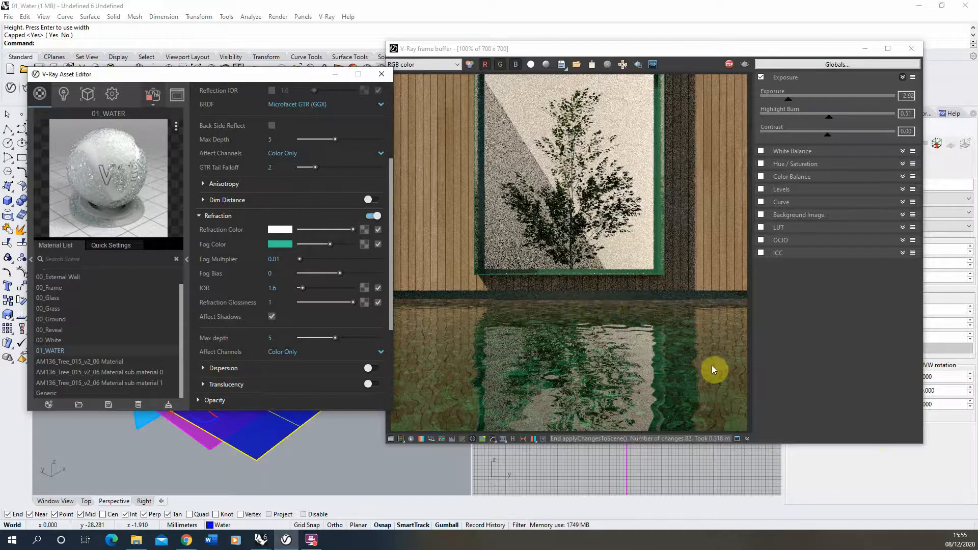
{"action": "mouse_move", "coordinate": [485, 391]}
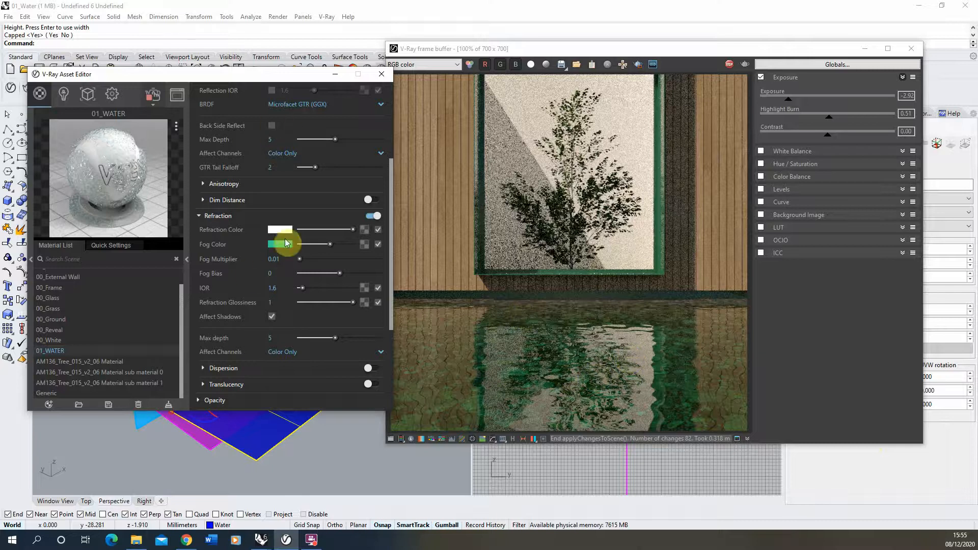
- Change the fog colour to a paler, less saturated green
{"action": "left_click", "coordinate": [279, 244]}
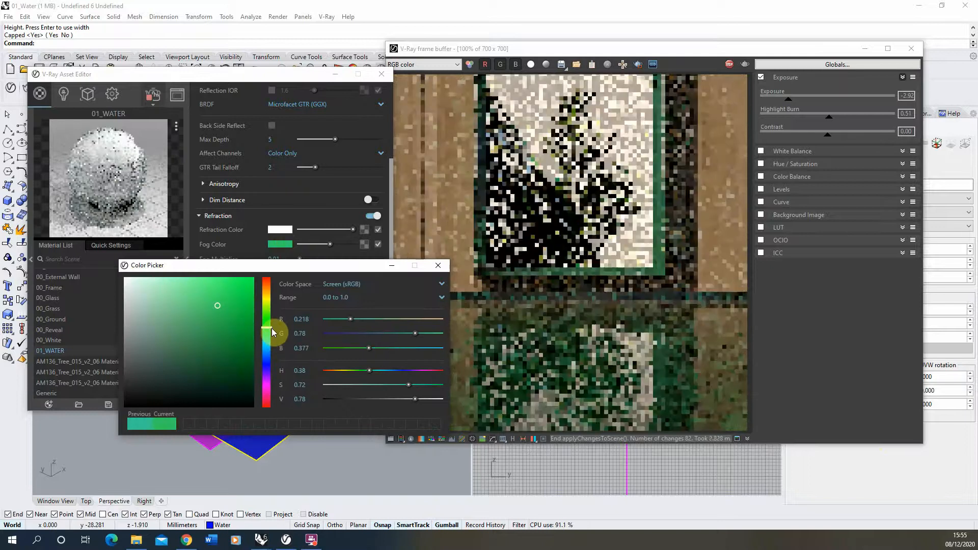
{"action": "left_click", "coordinate": [181, 308]}
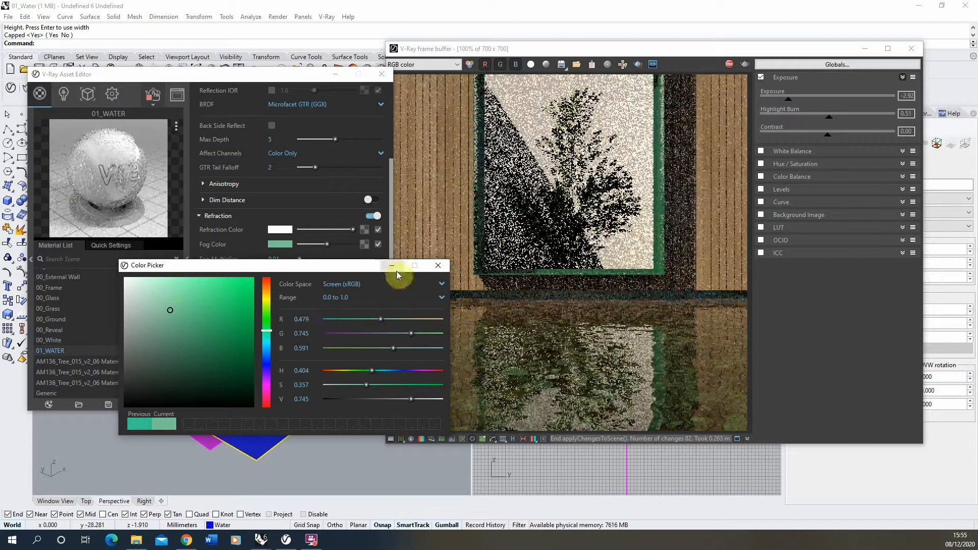
{"action": "left_click", "coordinate": [170, 318]}
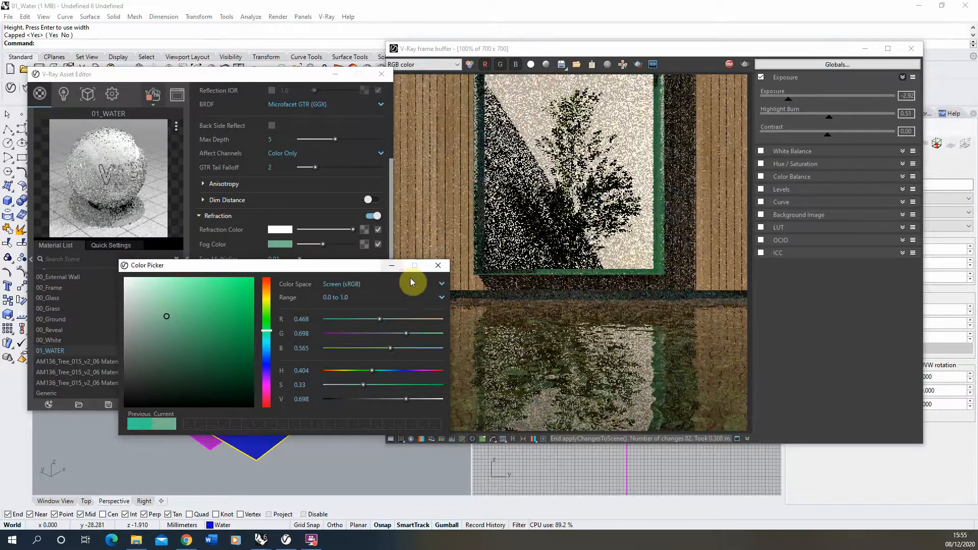
{"action": "left_click", "coordinate": [437, 264]}
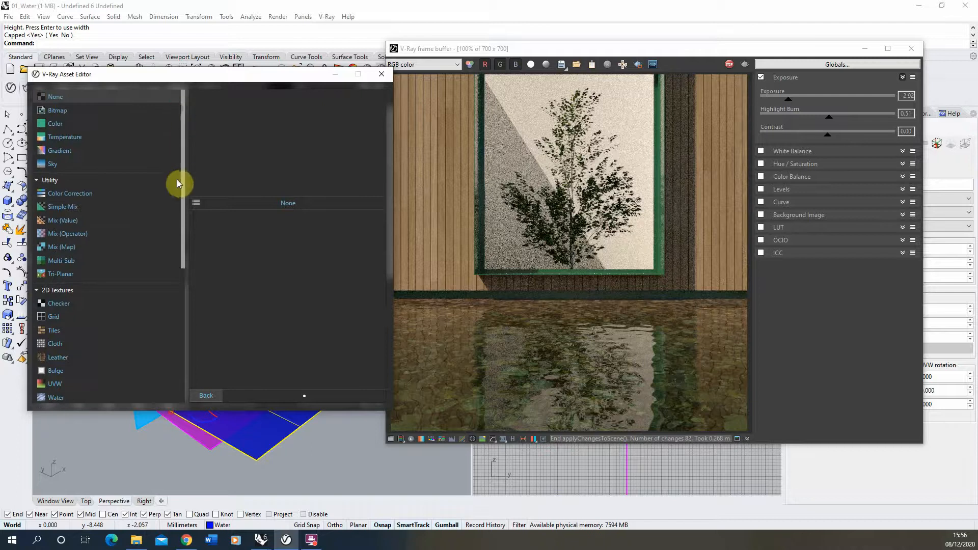
- Drive the reflection colour with a Falloff map, front colour grey 0.752, sides white
{"action": "scroll", "scroll_direction": "down", "scroll_amount": 3}
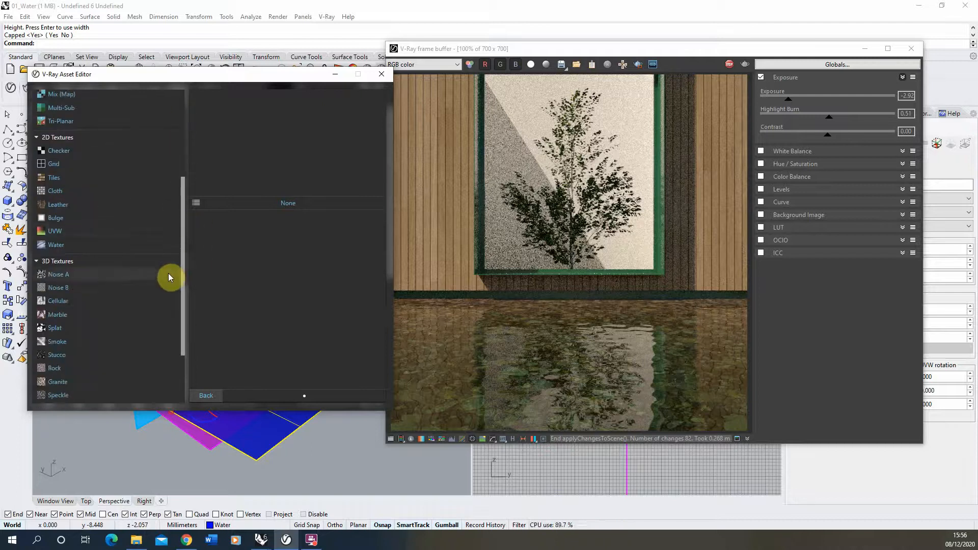
{"action": "scroll", "scroll_direction": "down", "scroll_amount": 3}
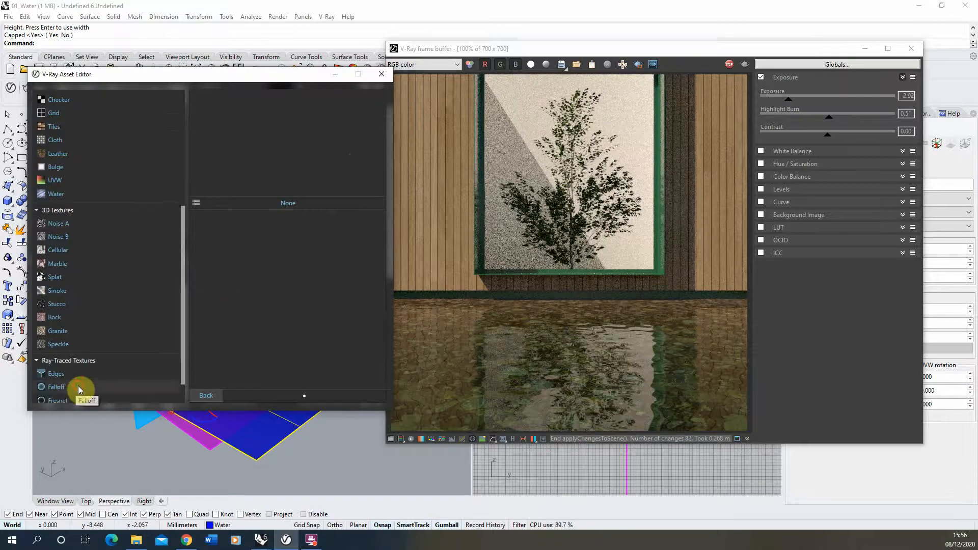
{"action": "left_click", "coordinate": [56, 387]}
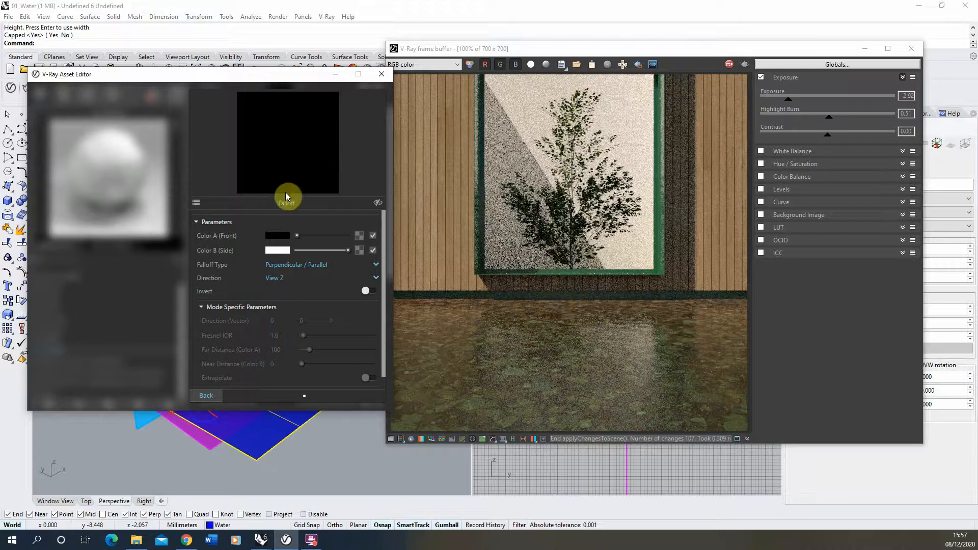
{"action": "left_click", "coordinate": [277, 251]}
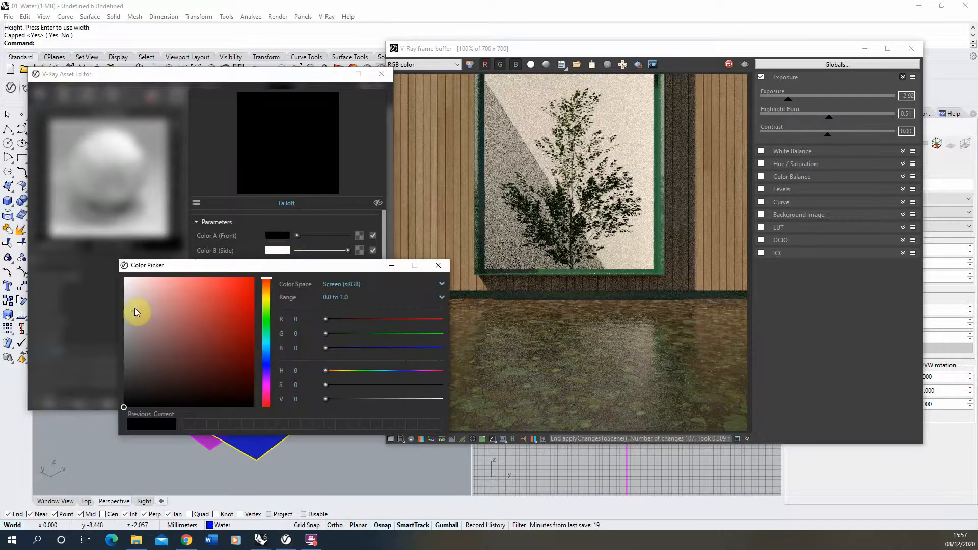
{"action": "left_click", "coordinate": [123, 309]}
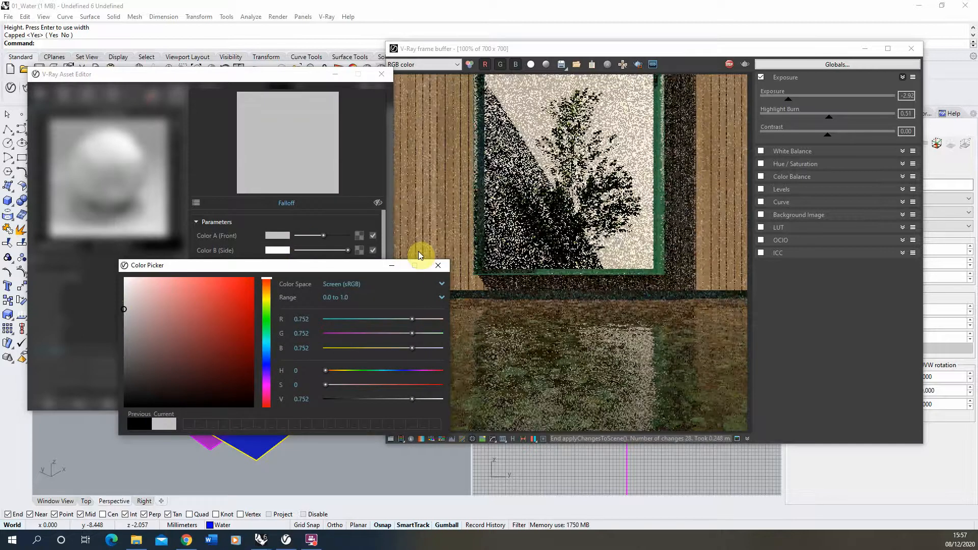
{"action": "mouse_move", "coordinate": [621, 329]}
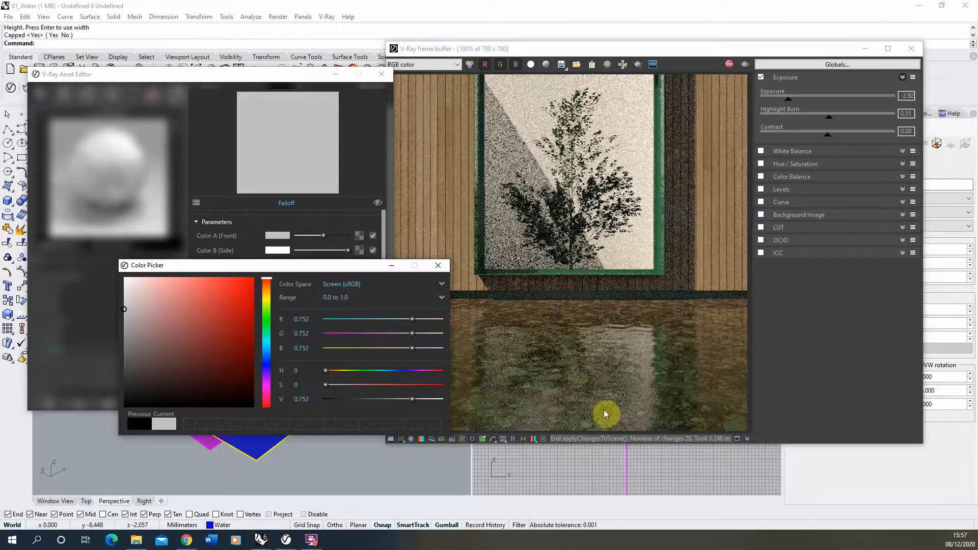
{"action": "left_click", "coordinate": [123, 294]}
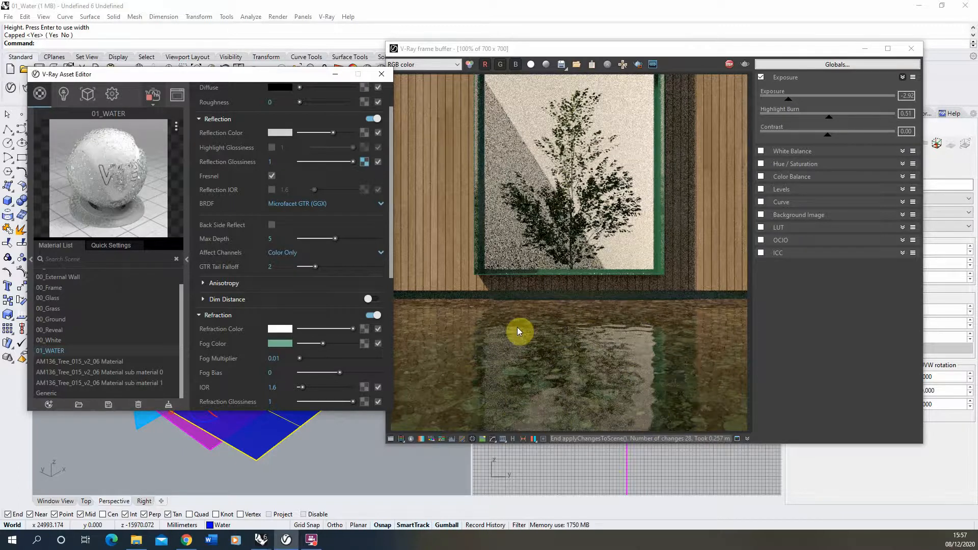
{"action": "mouse_move", "coordinate": [656, 303]}
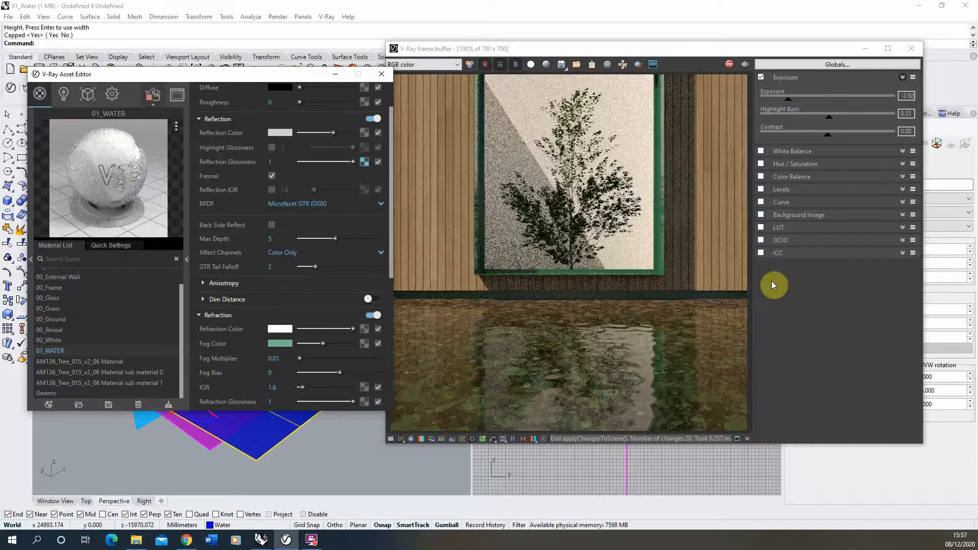
{"action": "mouse_move", "coordinate": [549, 309]}
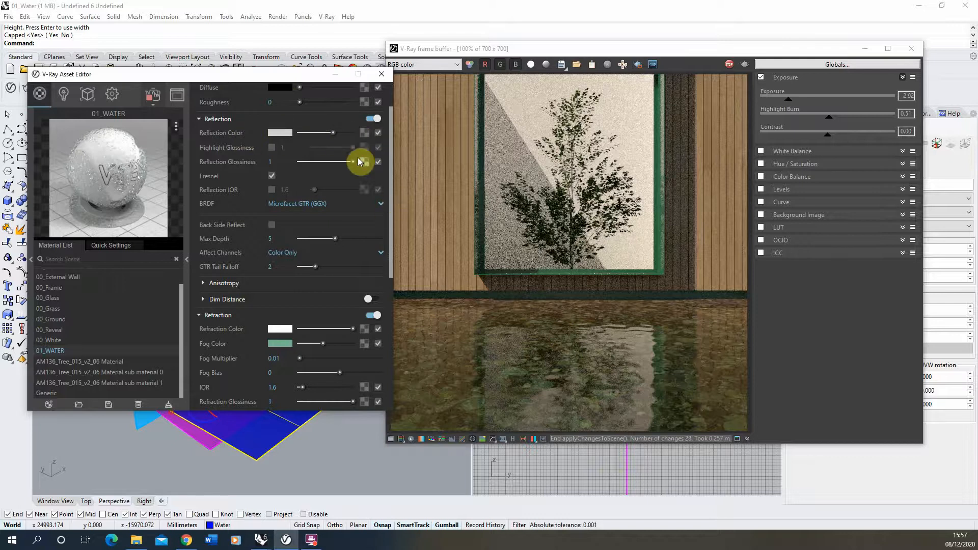
{"action": "right_click", "coordinate": [356, 162]}
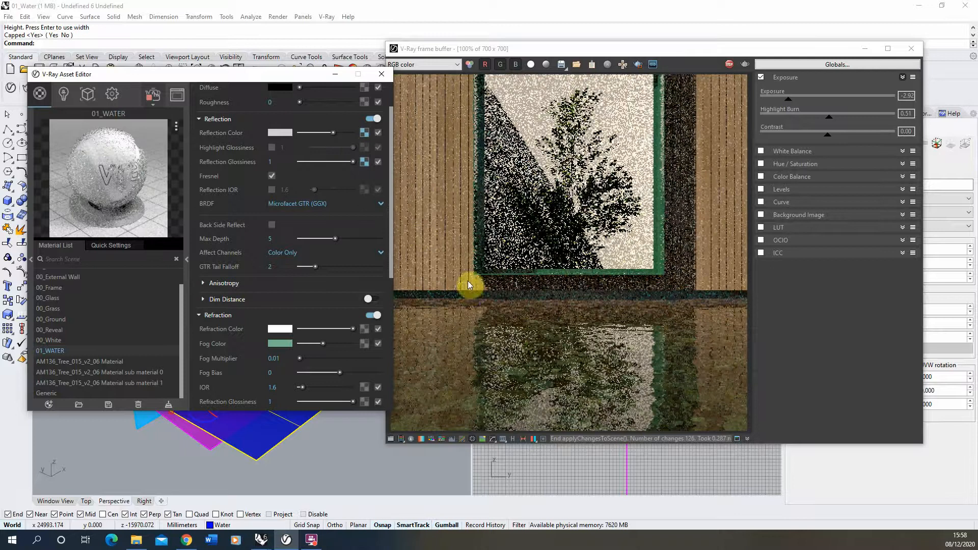
{"action": "mouse_move", "coordinate": [616, 405]}
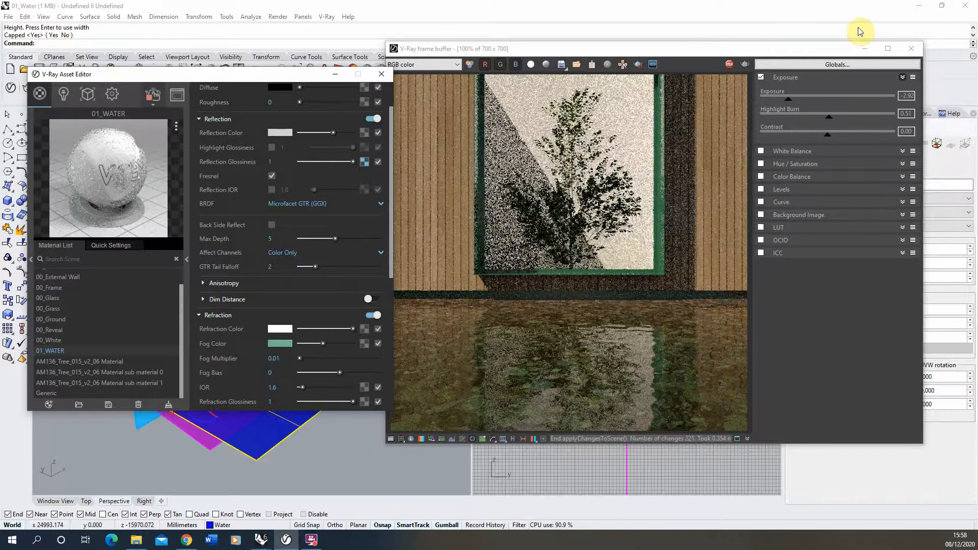
{"action": "mouse_move", "coordinate": [649, 155]}
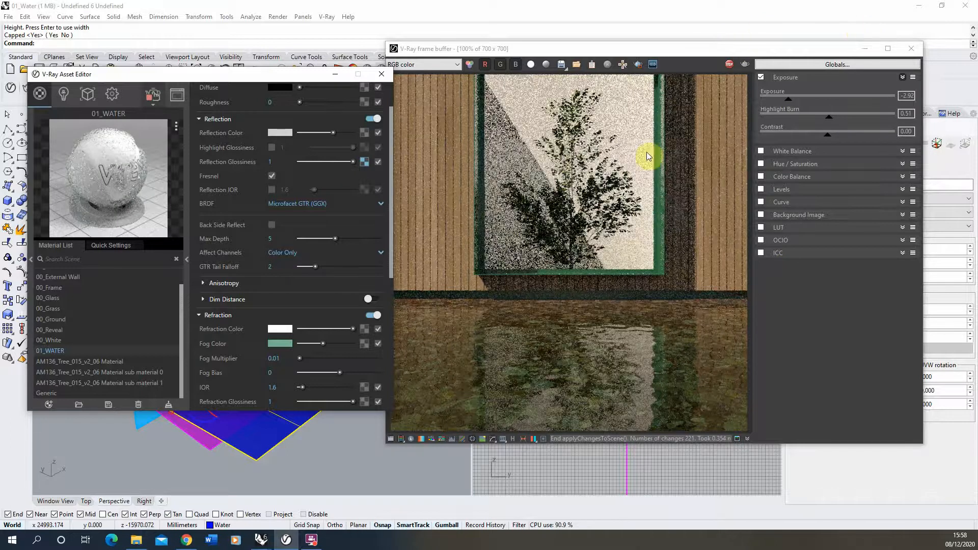